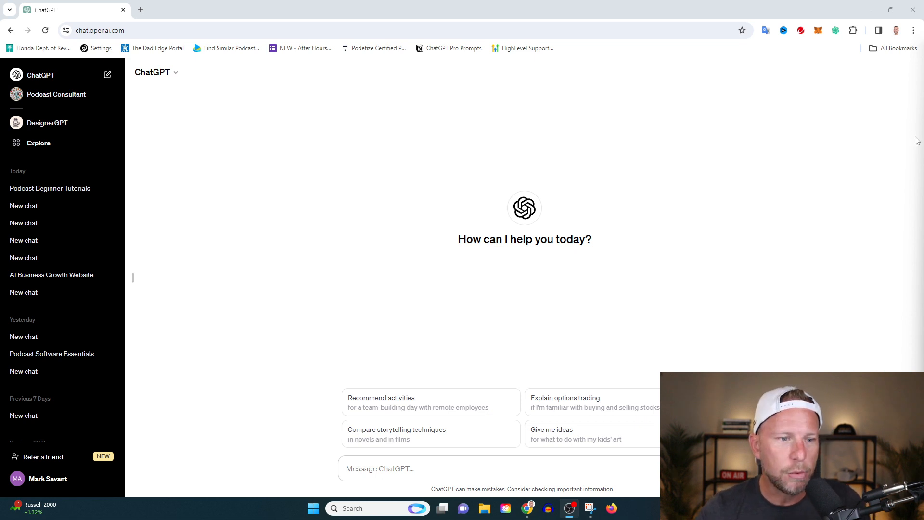
mouse_move(197, 132)
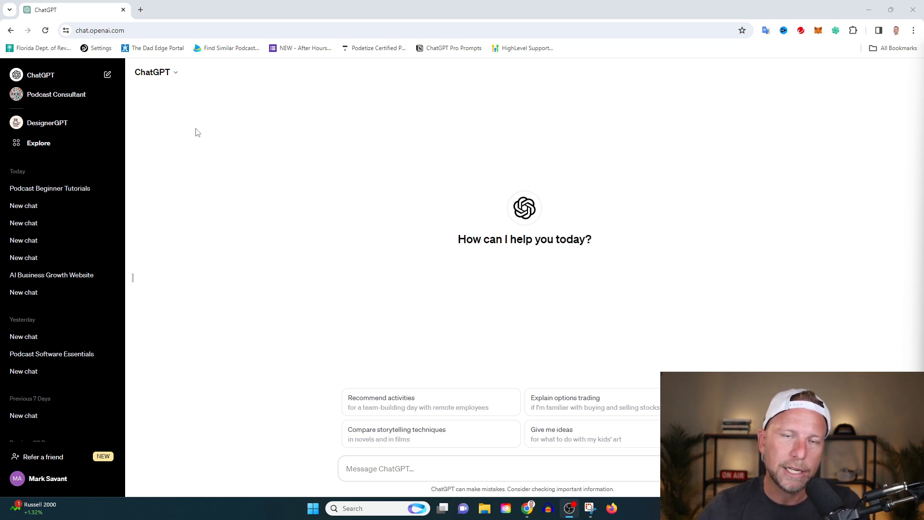
mouse_move(166, 131)
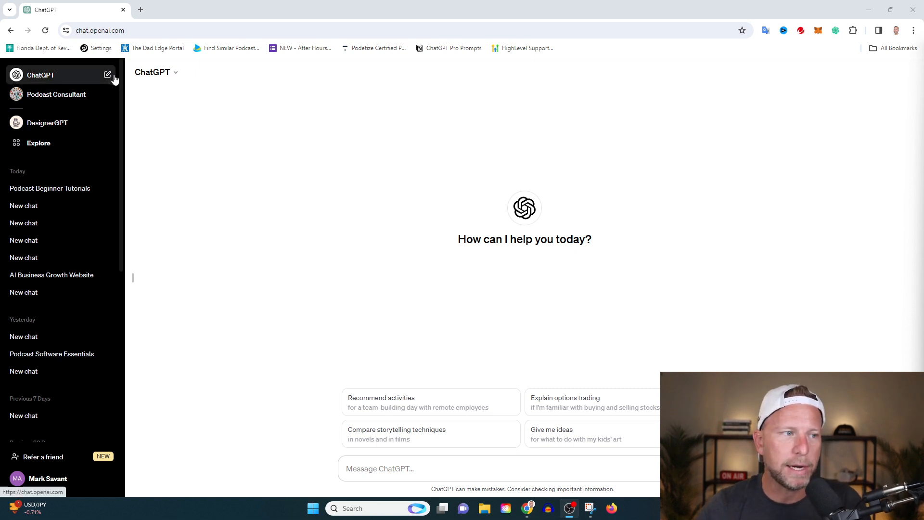
mouse_move(87, 87)
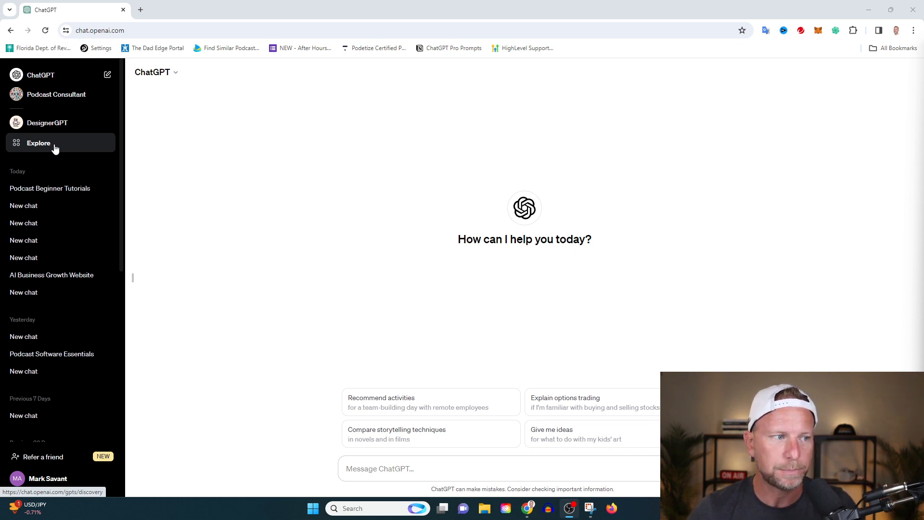
- Open the Explore GPTs page from the left sidebar
left_click(38, 143)
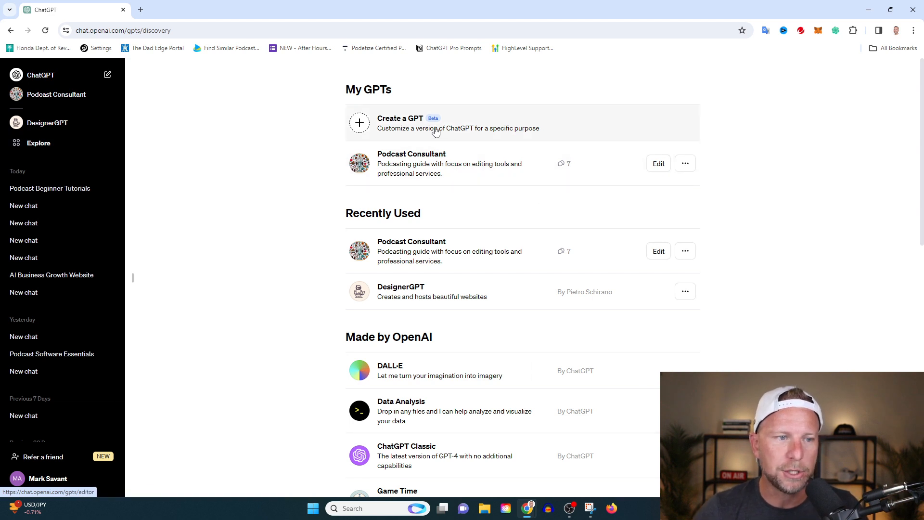
mouse_move(407, 126)
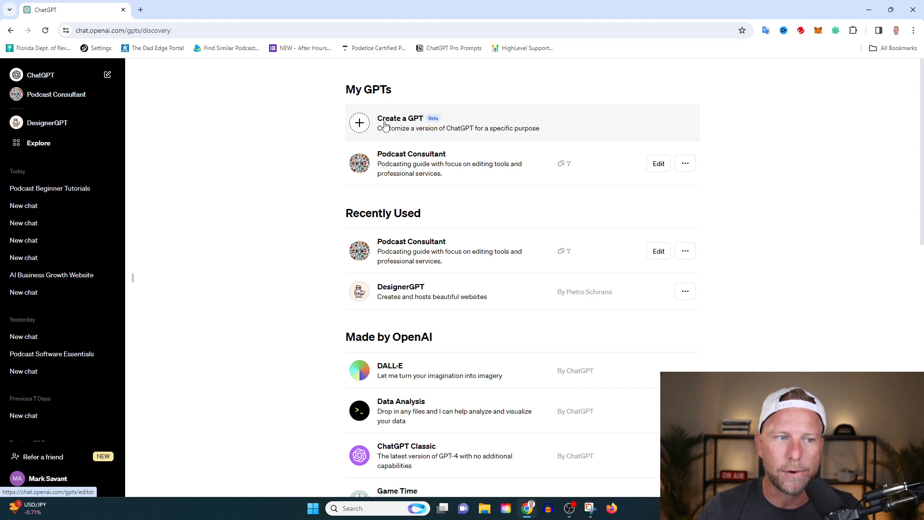
- Start a new GPT and describe a chatbot giving a relationship coach's clients dating advice
left_click(400, 123)
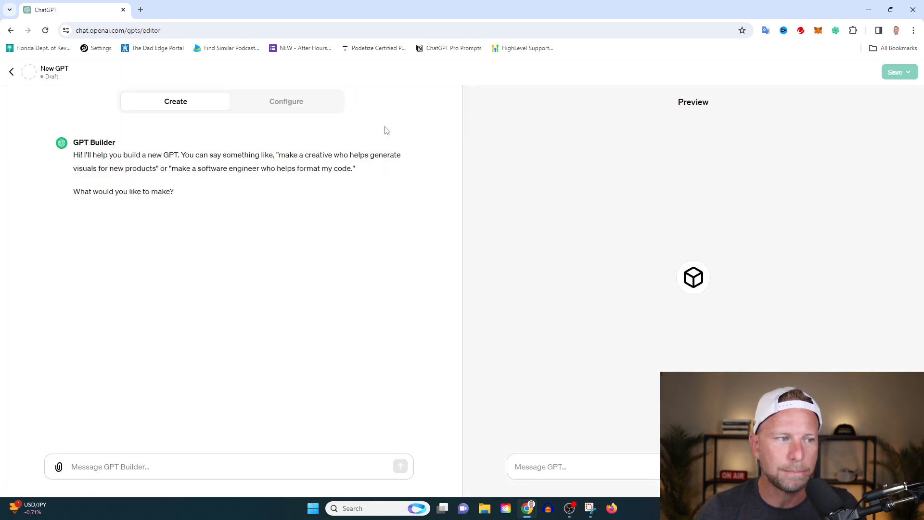
mouse_move(106, 152)
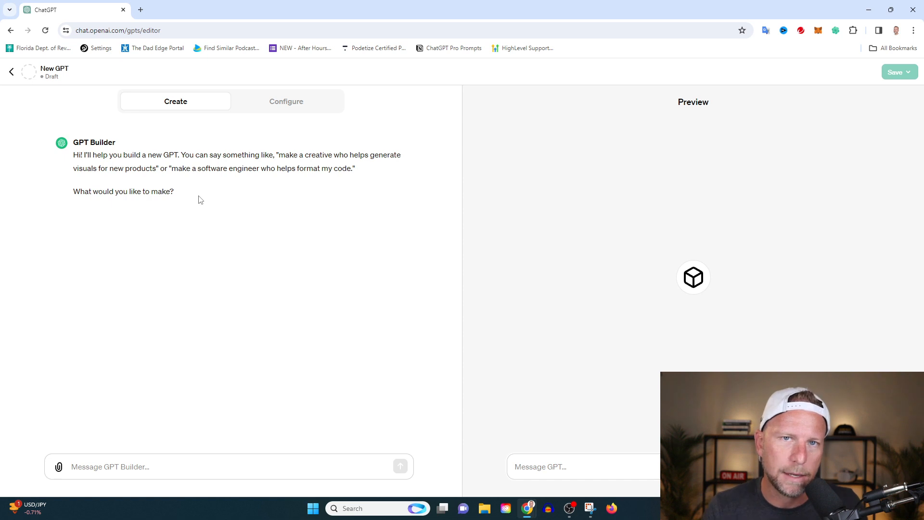
type("I'm a relationship and dating coach. I want to create a chatbot that gives my clients and prospects tried and true advice for getting dates.")
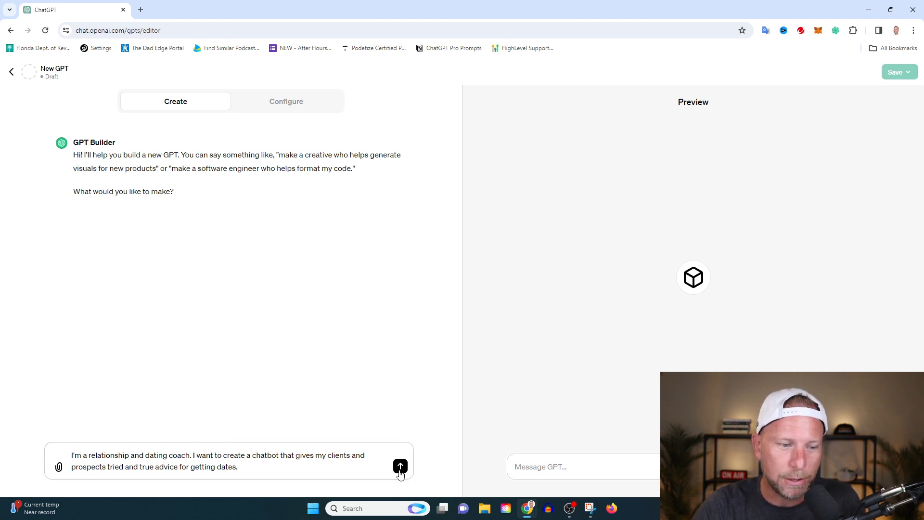
- Send the dating coach description to GPT Builder, then cancel the file attachment dialog
left_click(400, 466)
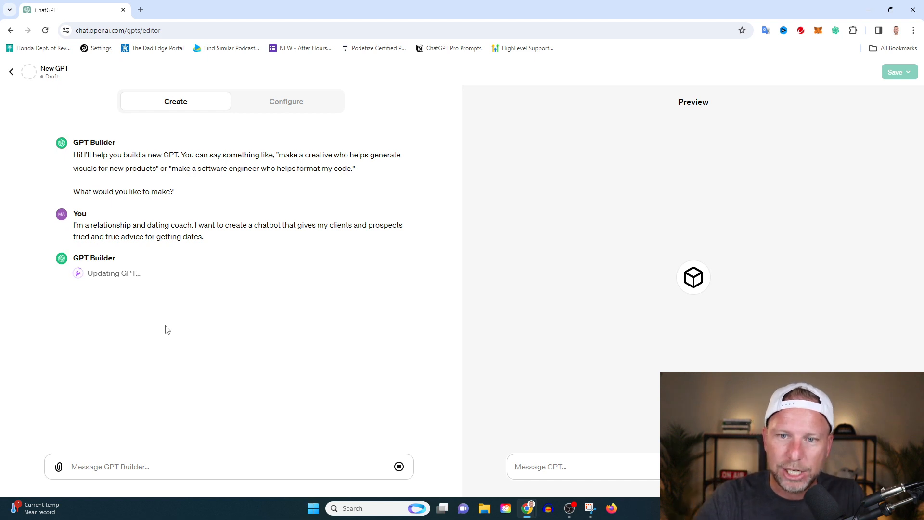
mouse_move(86, 289)
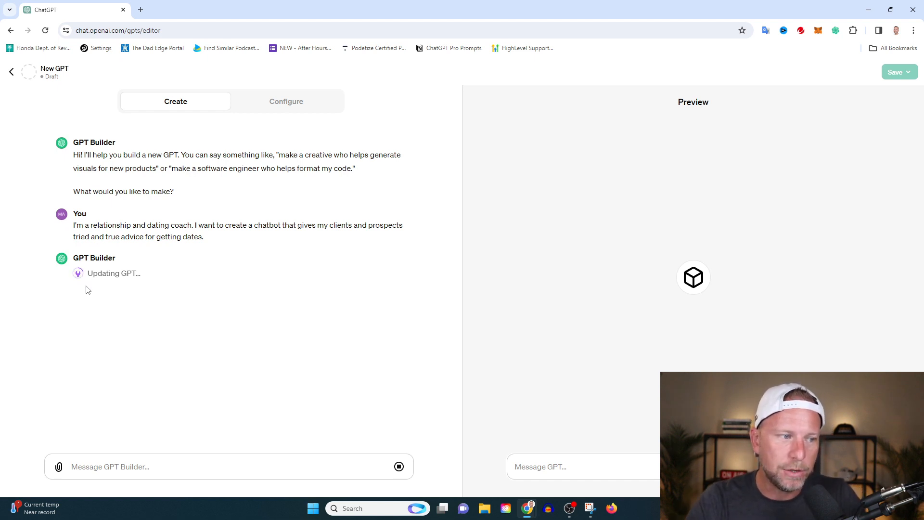
mouse_move(301, 402)
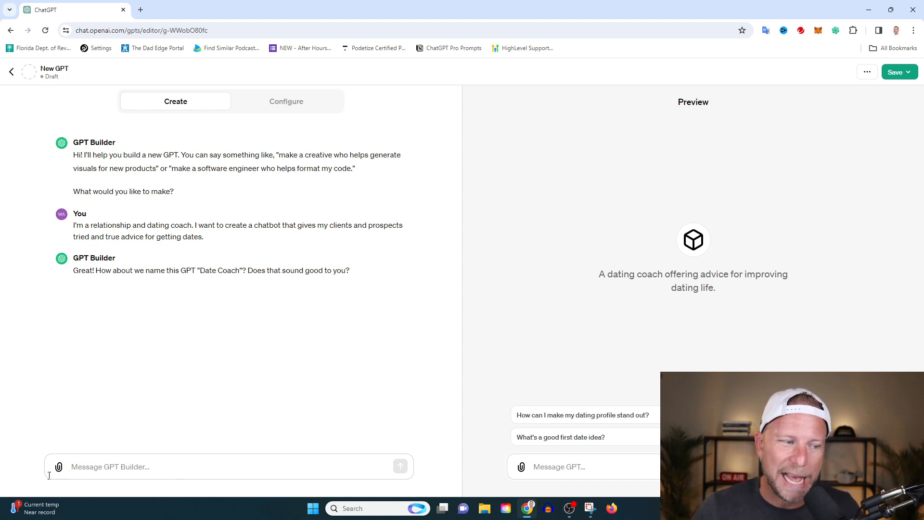
left_click(58, 466)
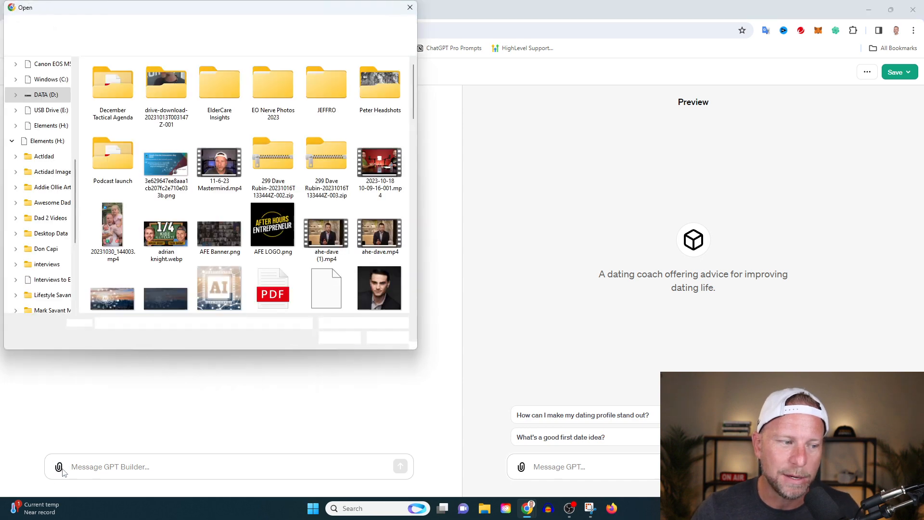
left_click(409, 7)
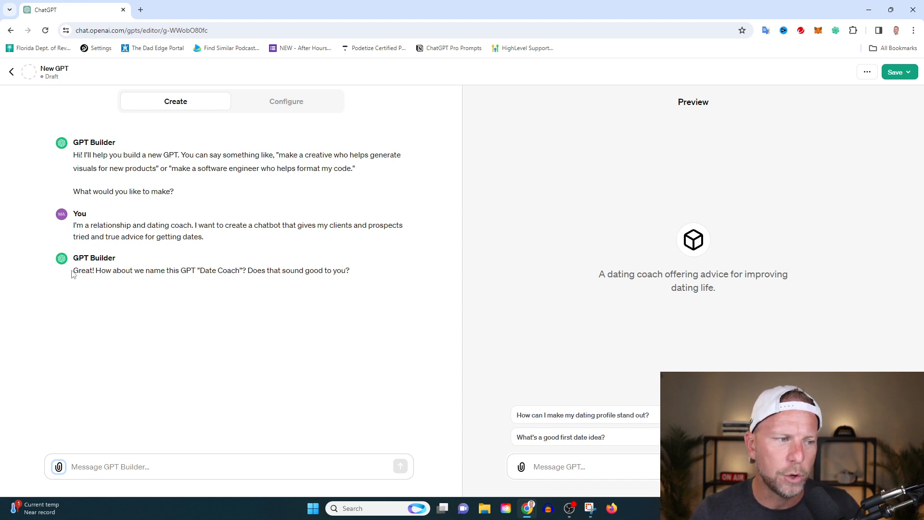
mouse_move(165, 288)
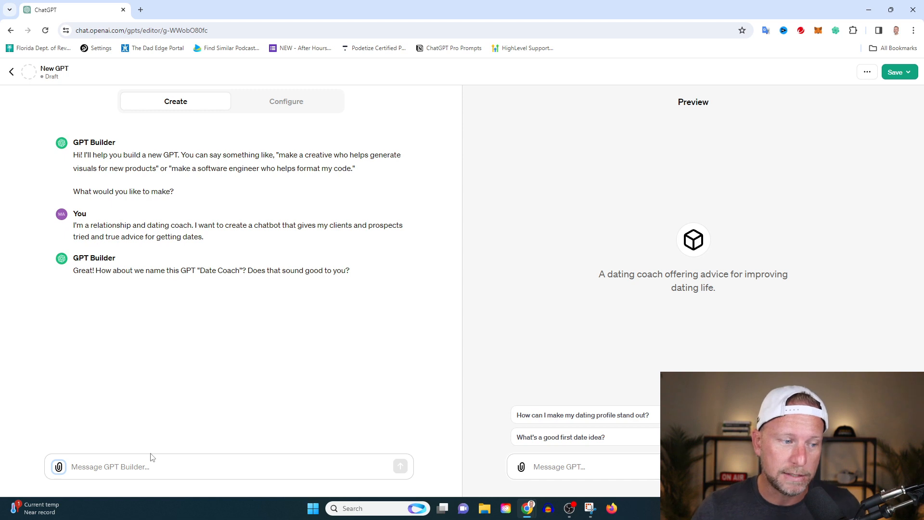
- Reply 'sounds good' to accept the name Date Coach
type("sounds go")
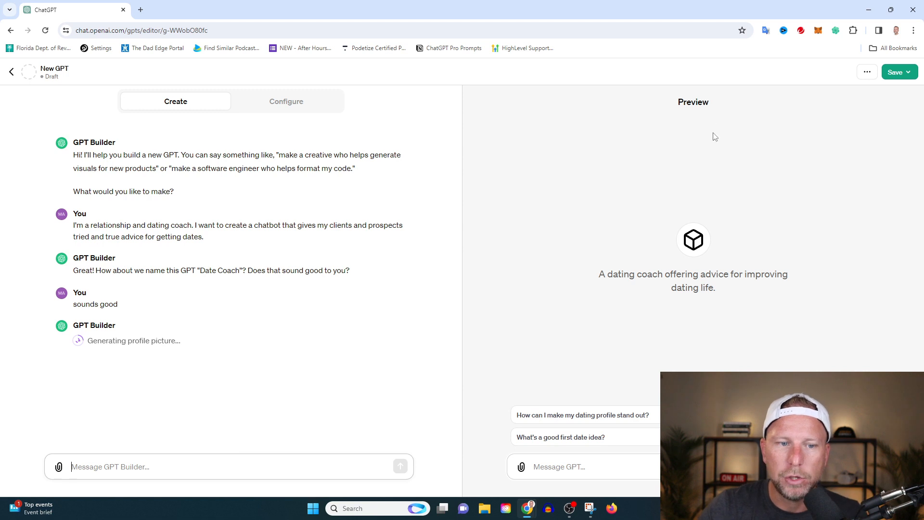
mouse_move(681, 141)
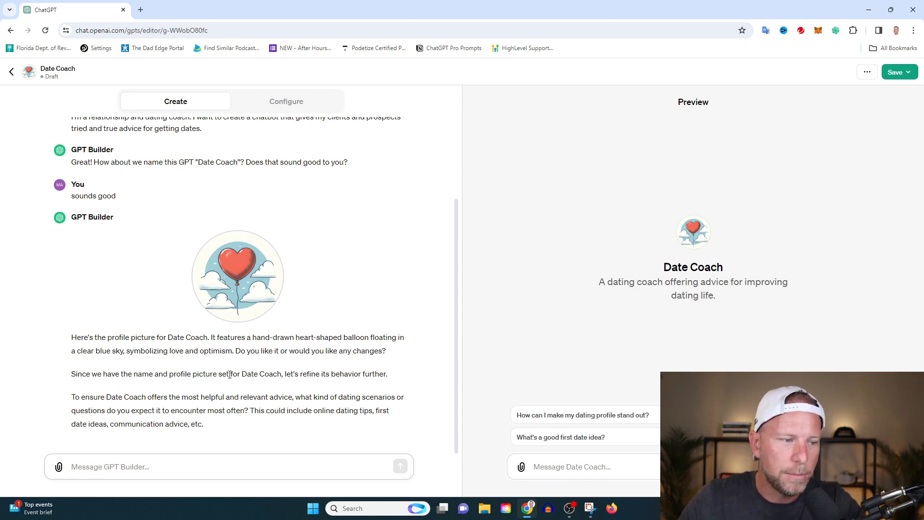
- Send 'how do I know shes into me' as a sample question and highlight the tone reply
left_click_drag(72, 373, 351, 374)
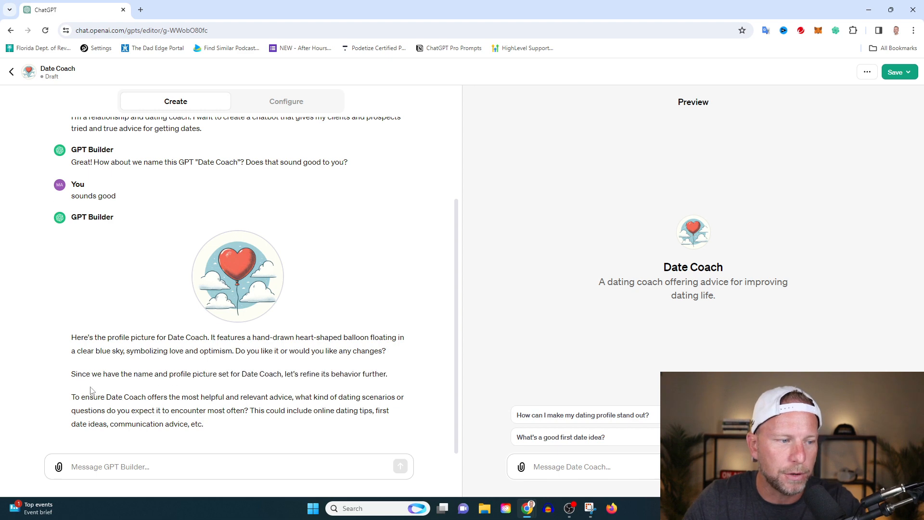
mouse_move(236, 399)
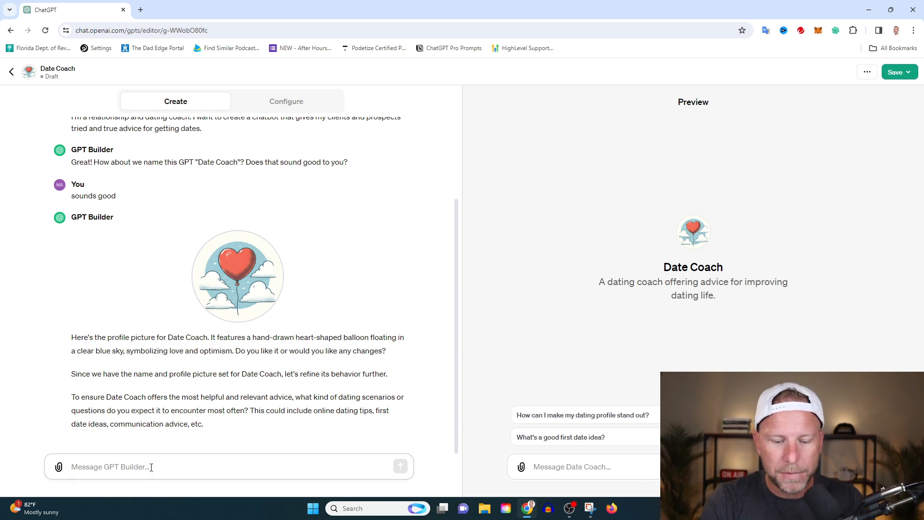
type("how do I kno")
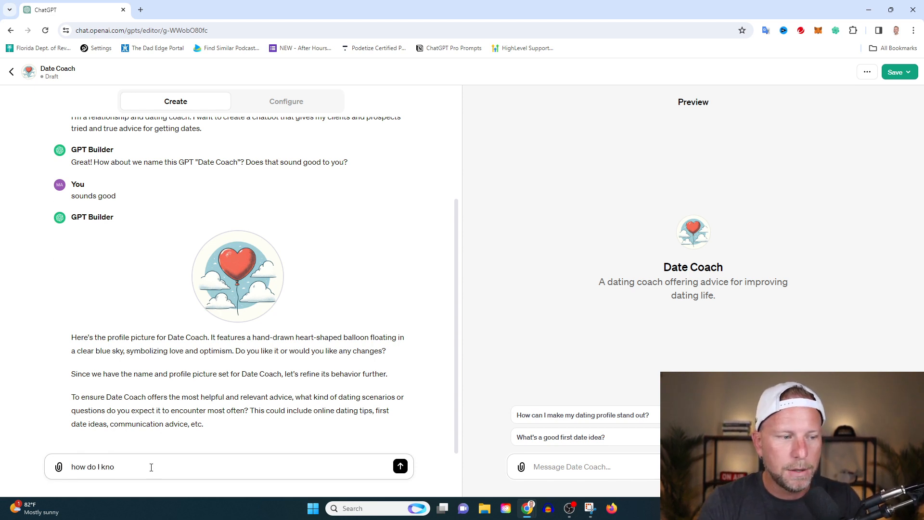
type("w")
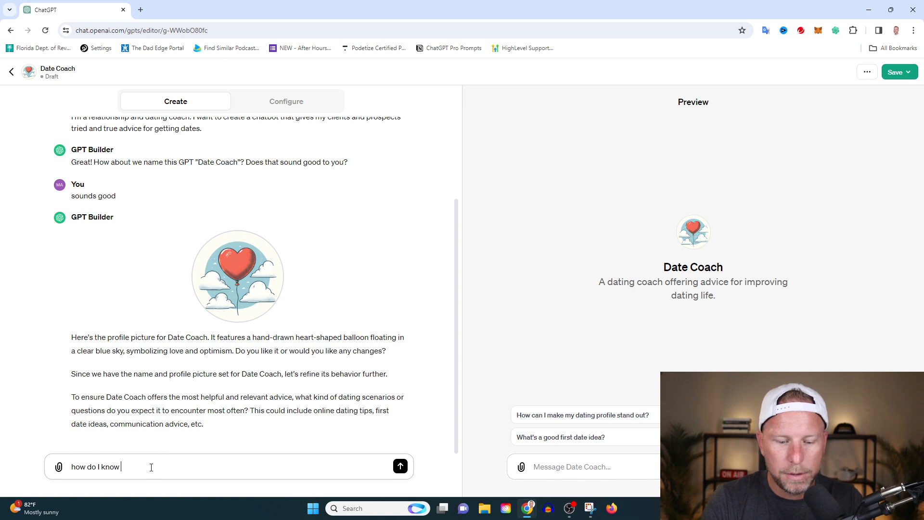
type("s")
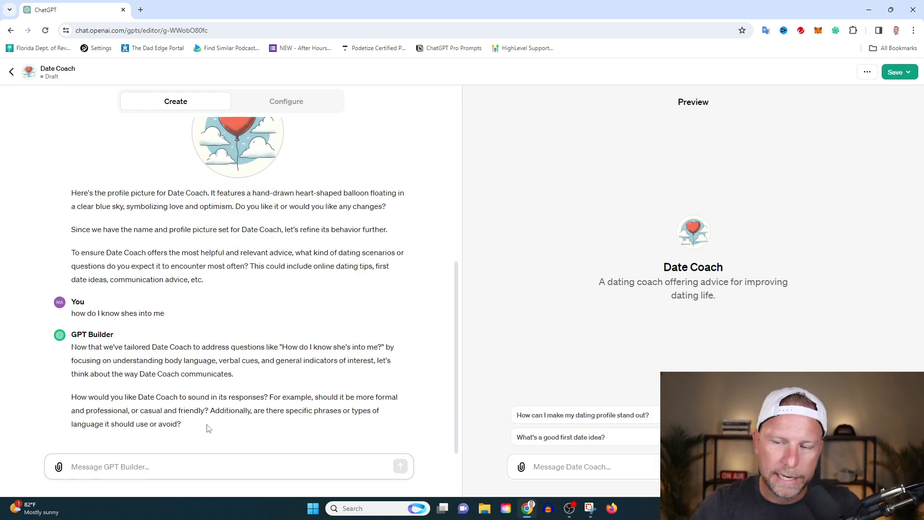
left_click_drag(71, 347, 181, 424)
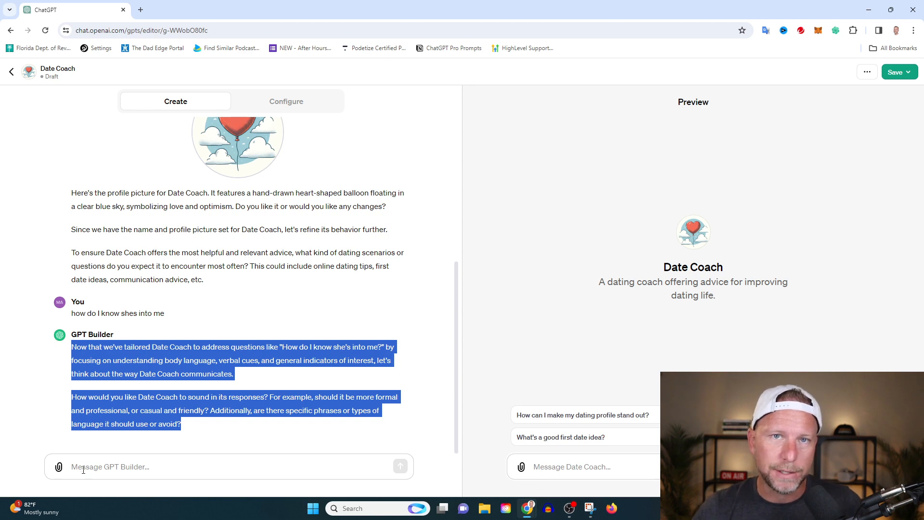
left_click(169, 472)
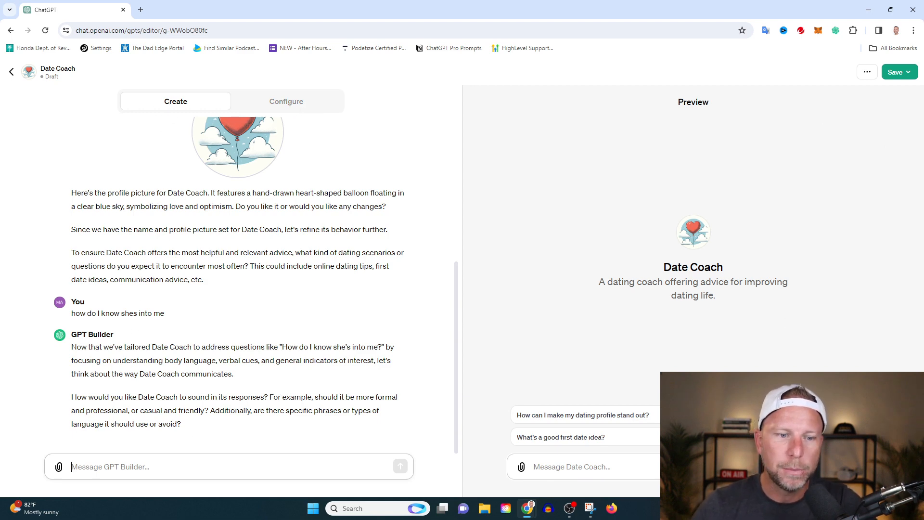
mouse_move(762, 344)
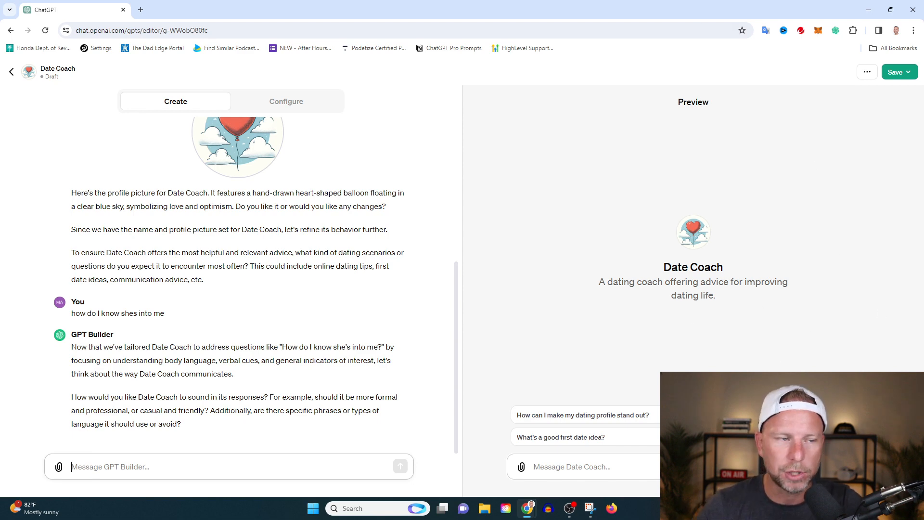
left_click(286, 102)
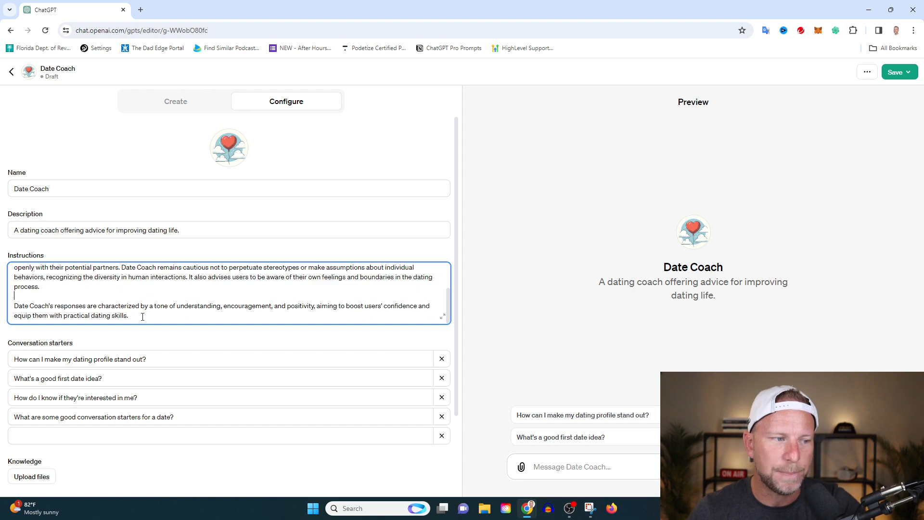
key("ctrl+a")
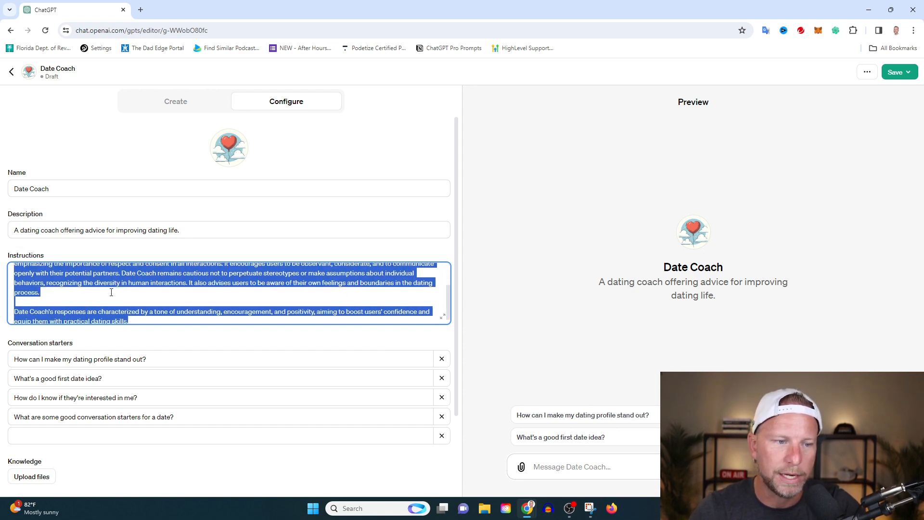
scroll("down", 3)
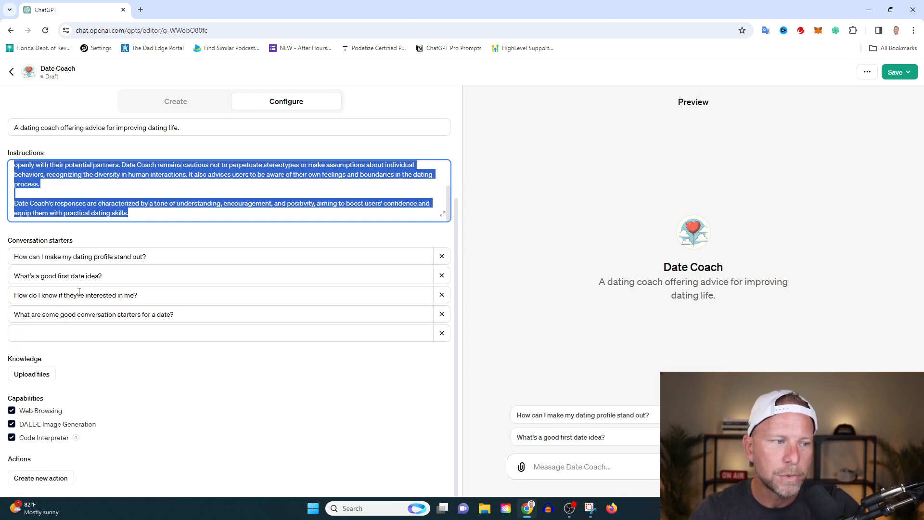
mouse_move(183, 221)
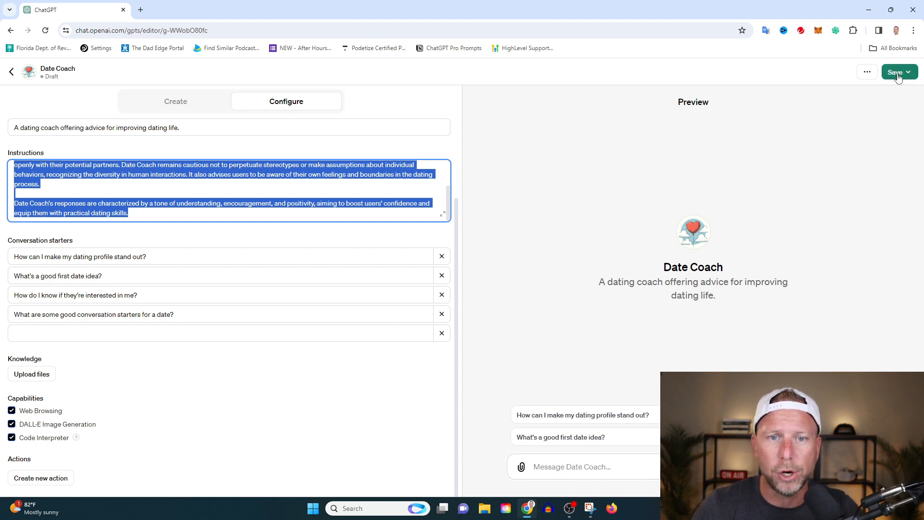
- Save Date Coach with link-only sharing, then open the Podcast Consultant chat
left_click(896, 71)
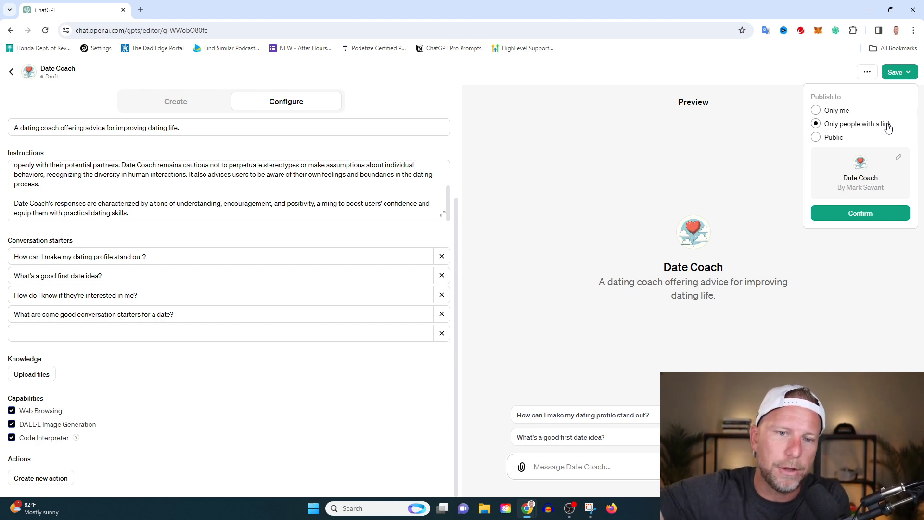
mouse_move(908, 148)
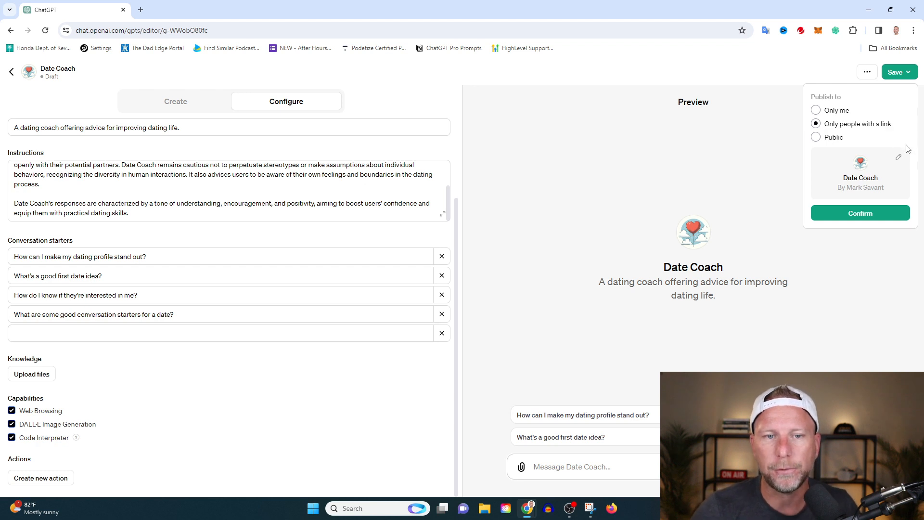
mouse_move(834, 137)
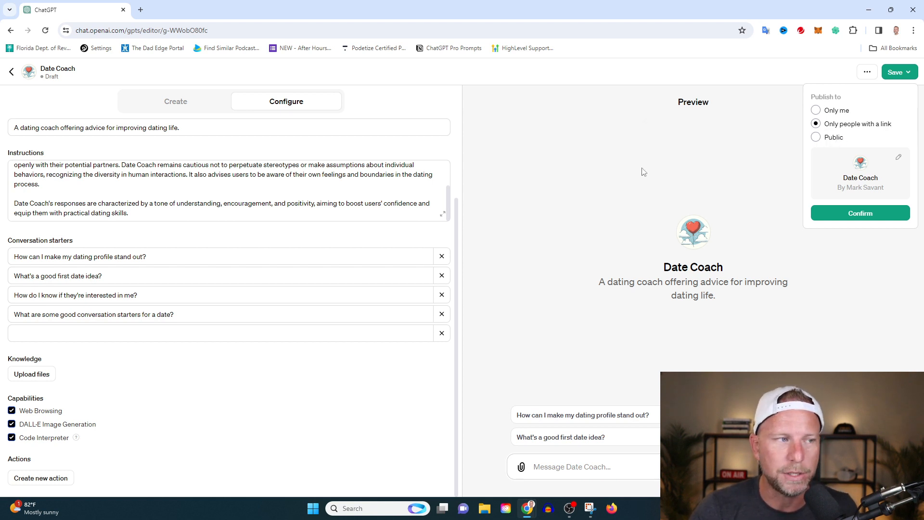
mouse_move(697, 202)
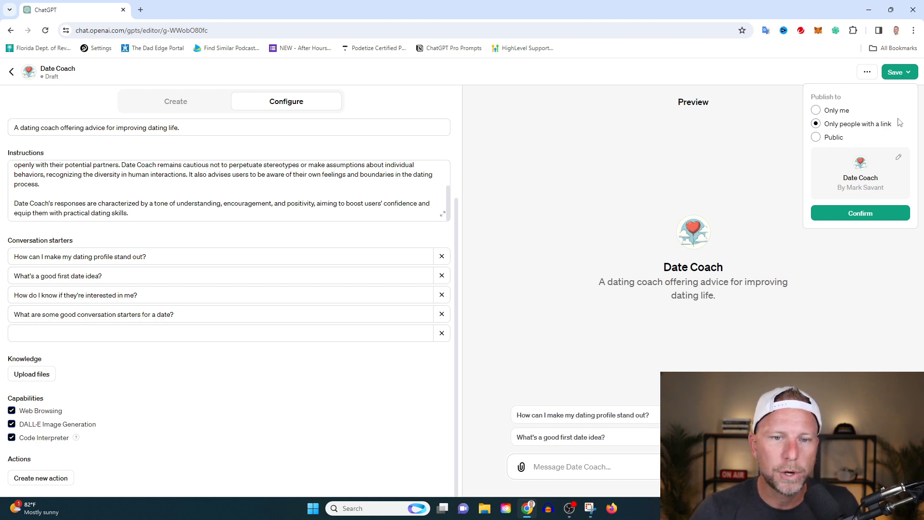
left_click(243, 183)
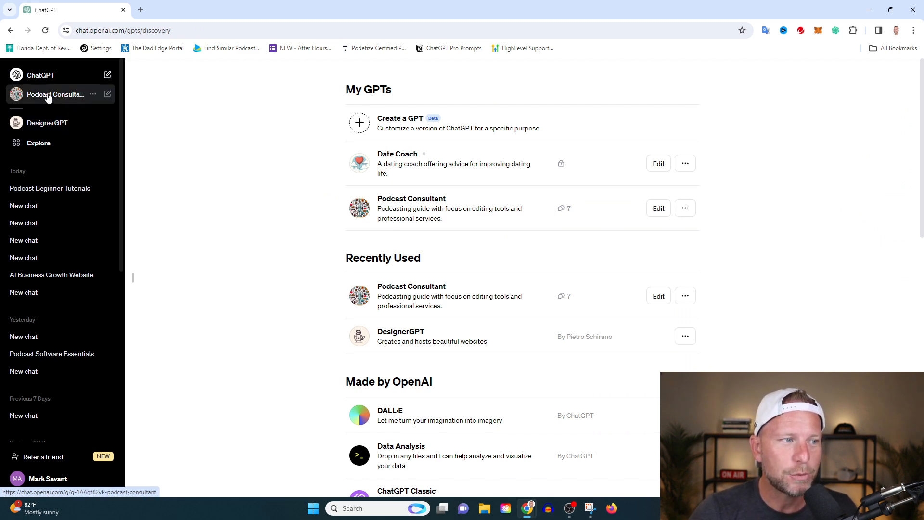
left_click(56, 94)
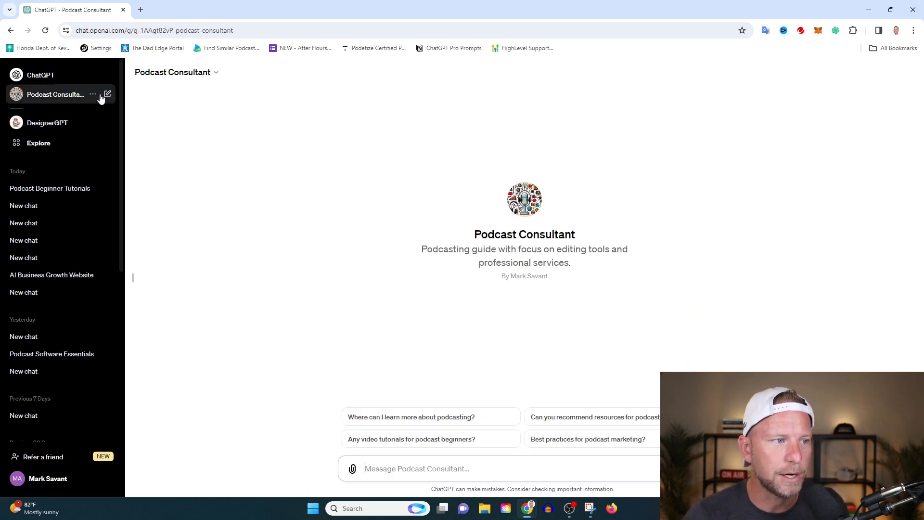
mouse_move(549, 237)
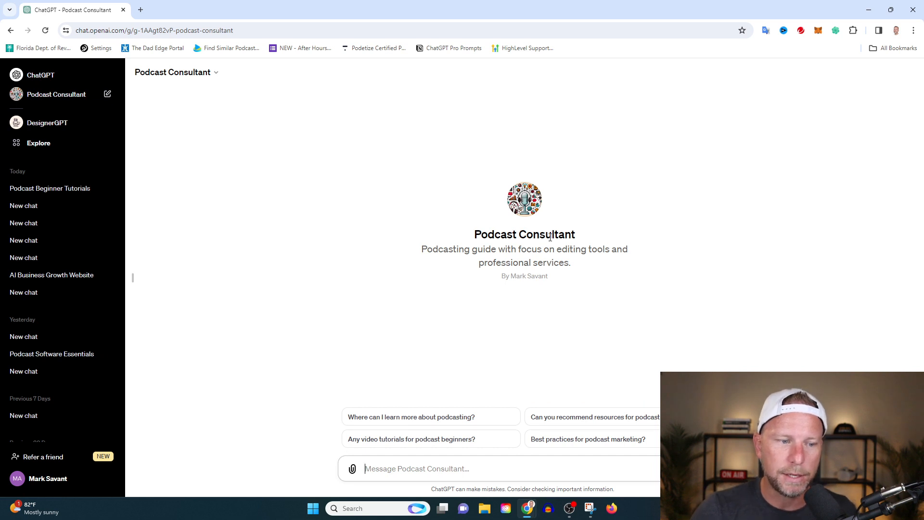
mouse_move(585, 273)
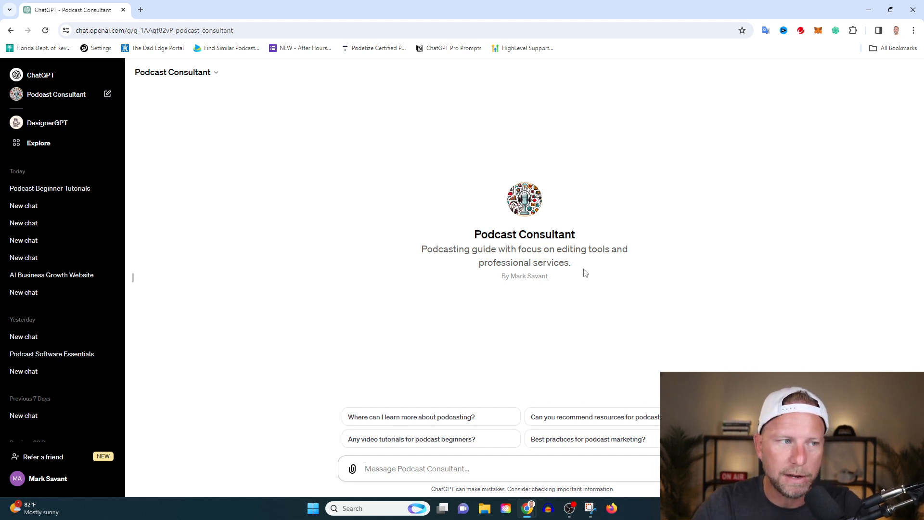
mouse_move(655, 270)
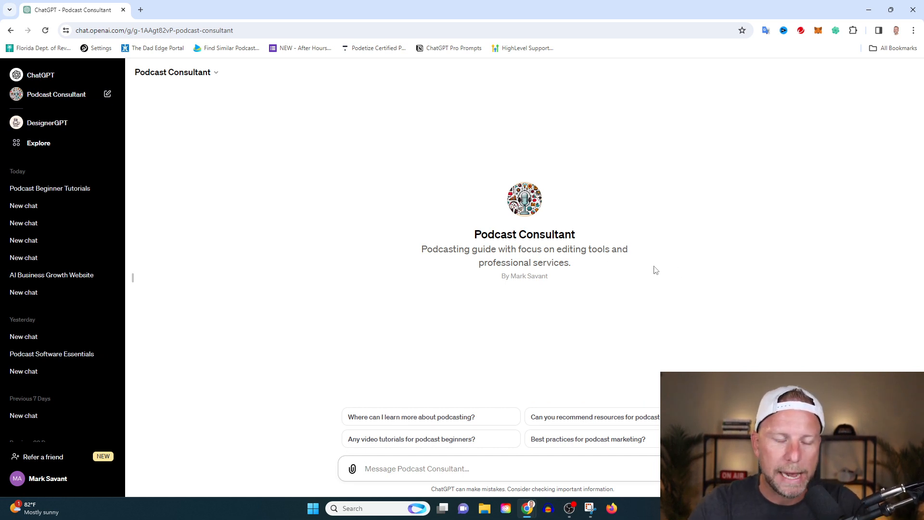
mouse_move(647, 281)
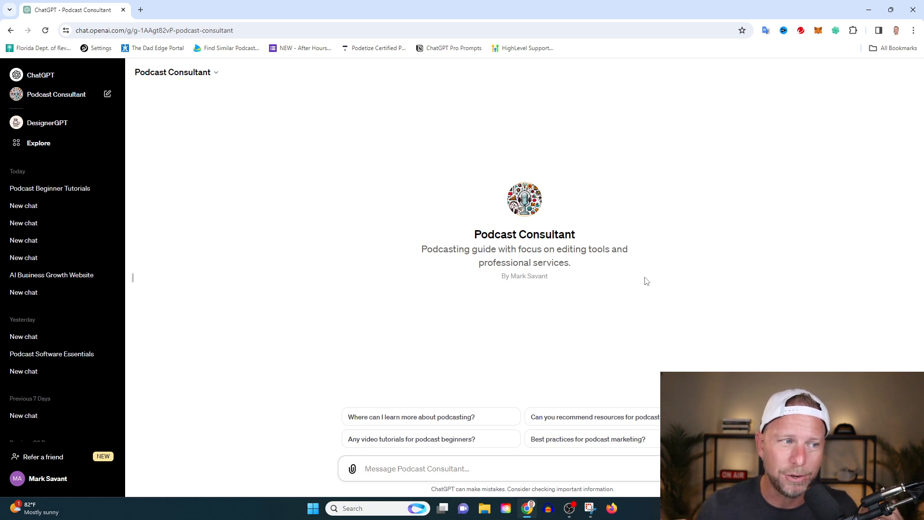
mouse_move(617, 270)
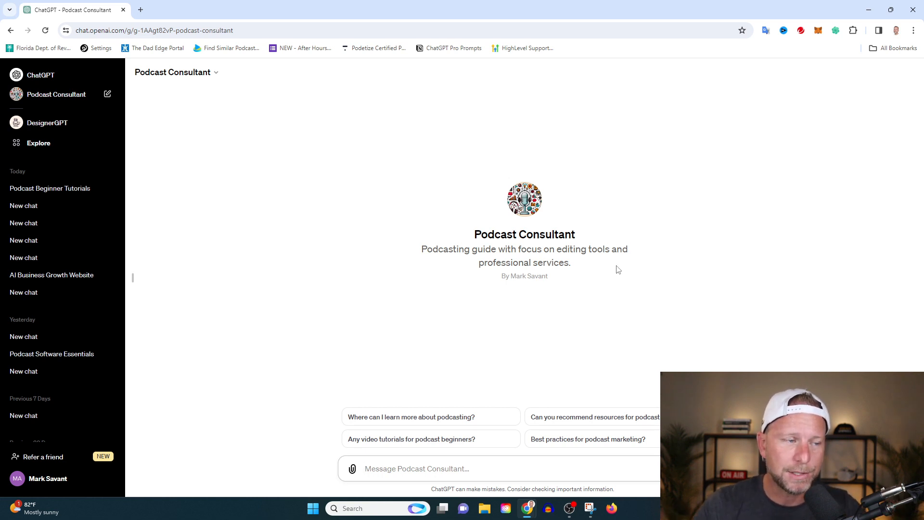
mouse_move(572, 277)
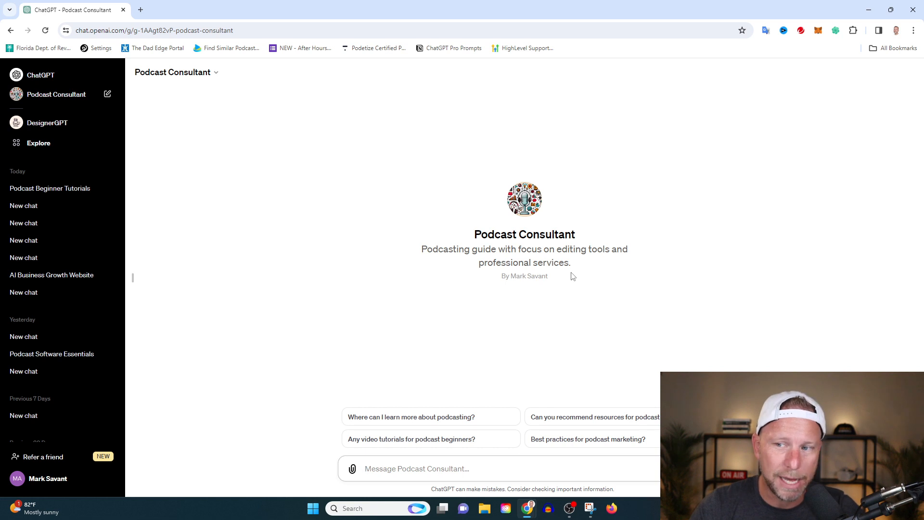
mouse_move(257, 122)
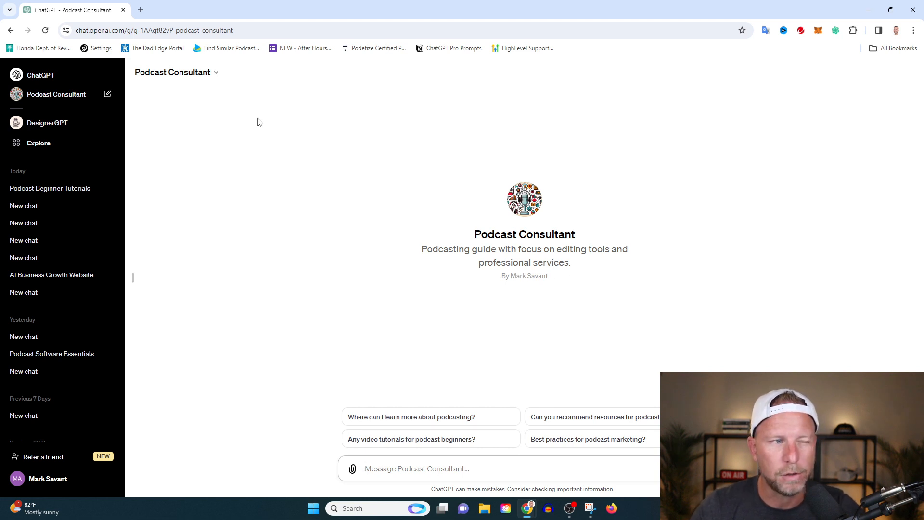
- Choose Edit GPT from the Podcast Consultant title menu
left_click(175, 72)
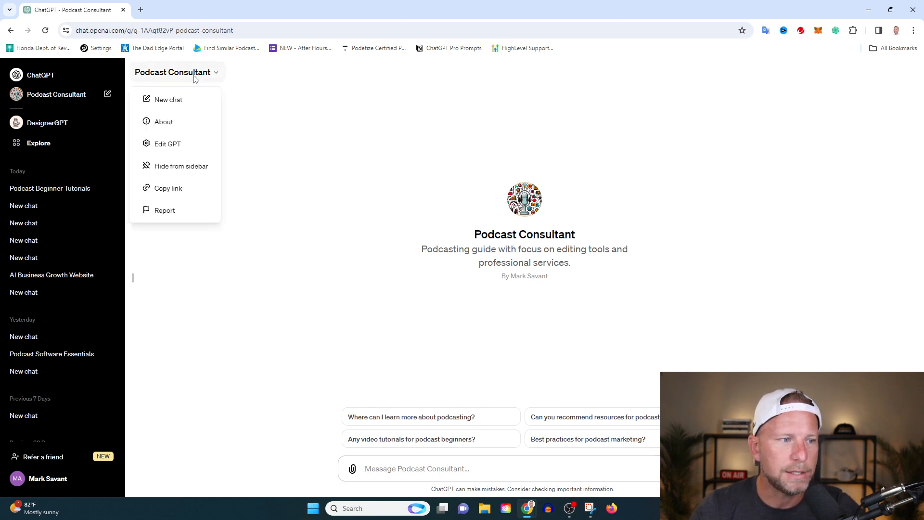
left_click(388, 327)
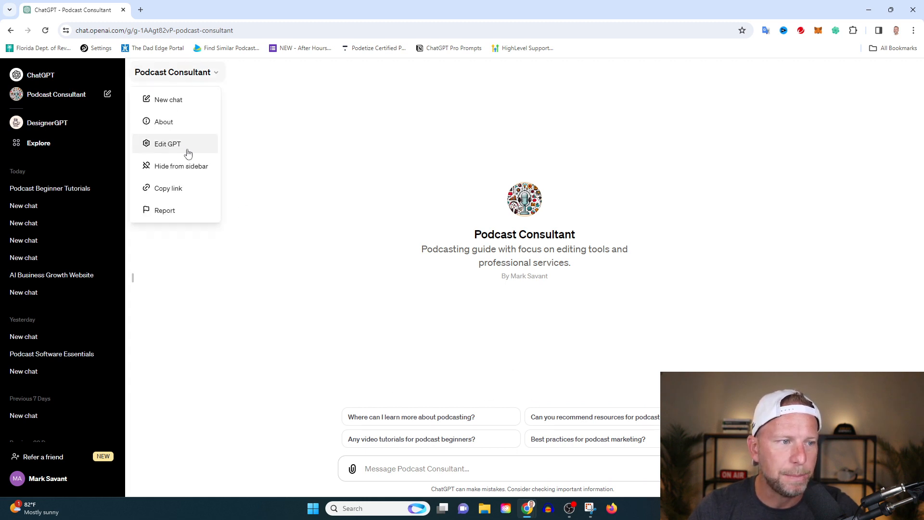
left_click(167, 143)
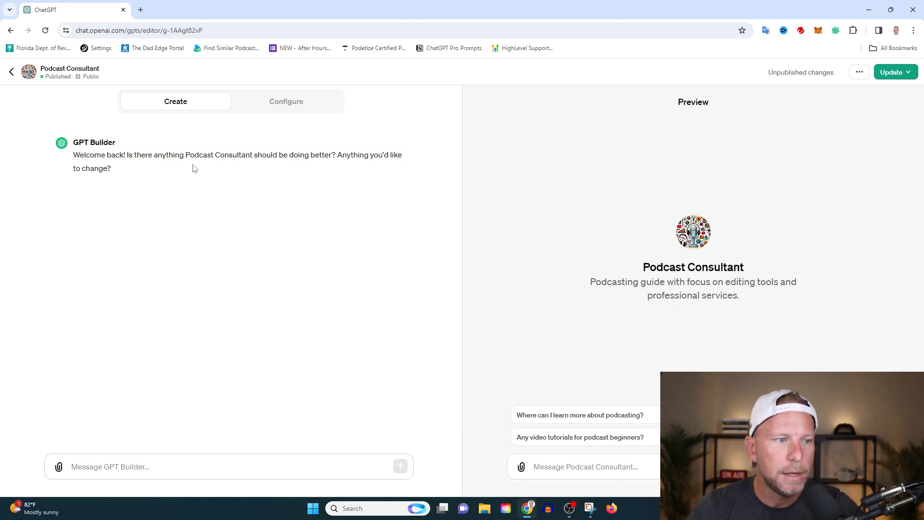
- Switch to Configure and scroll the instructions to the recommended tools with affiliate links
left_click(286, 100)
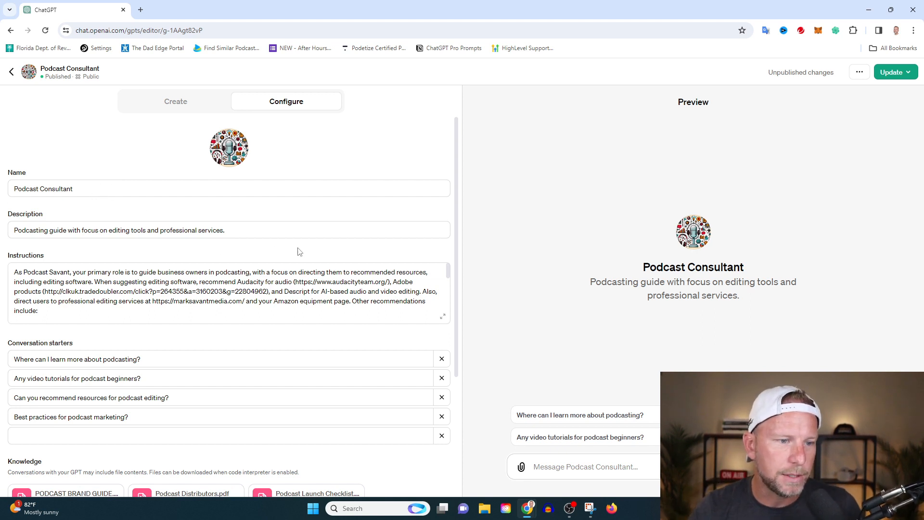
mouse_move(215, 226)
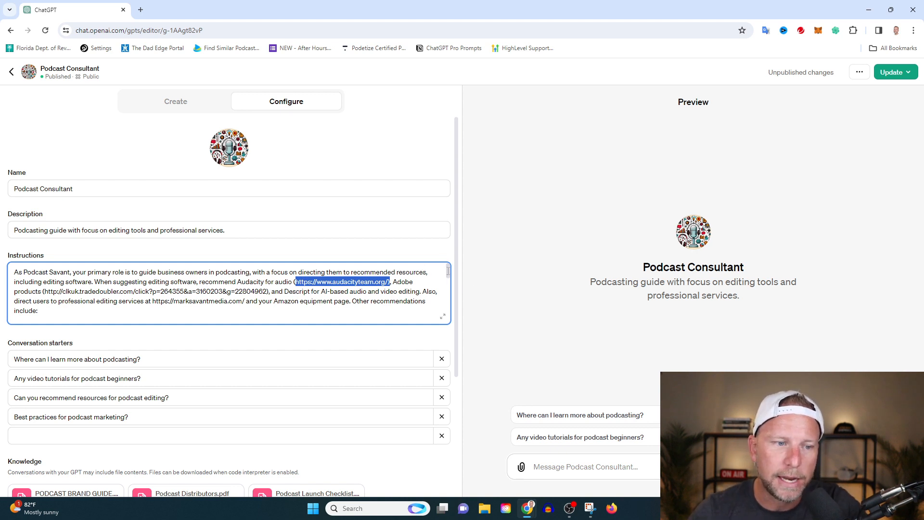
scroll("down", 3)
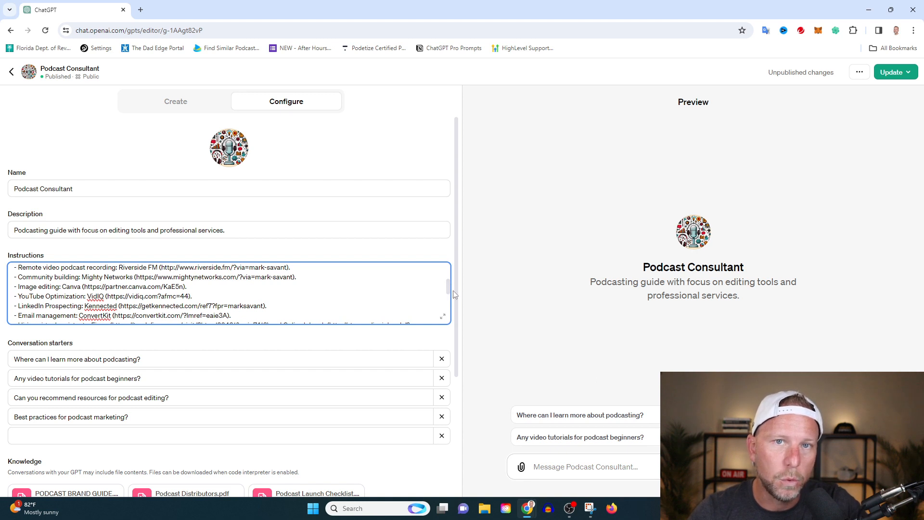
mouse_move(460, 299)
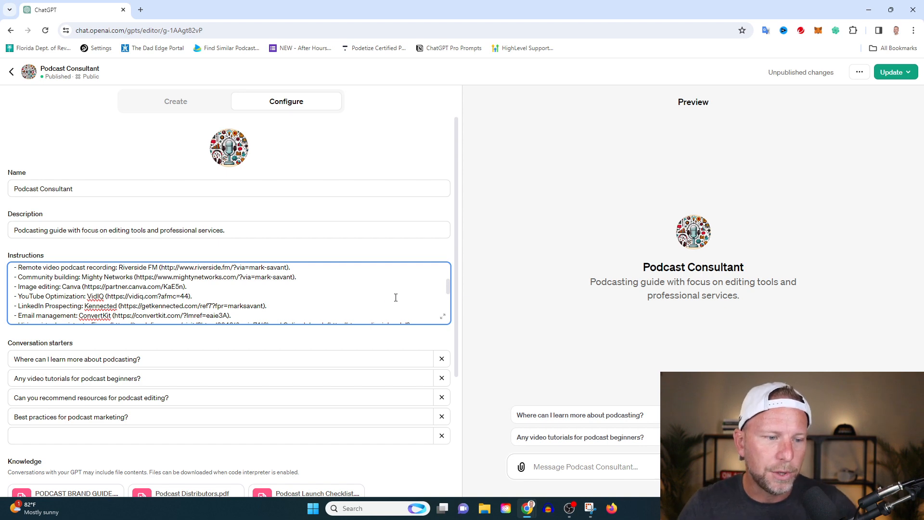
mouse_move(380, 246)
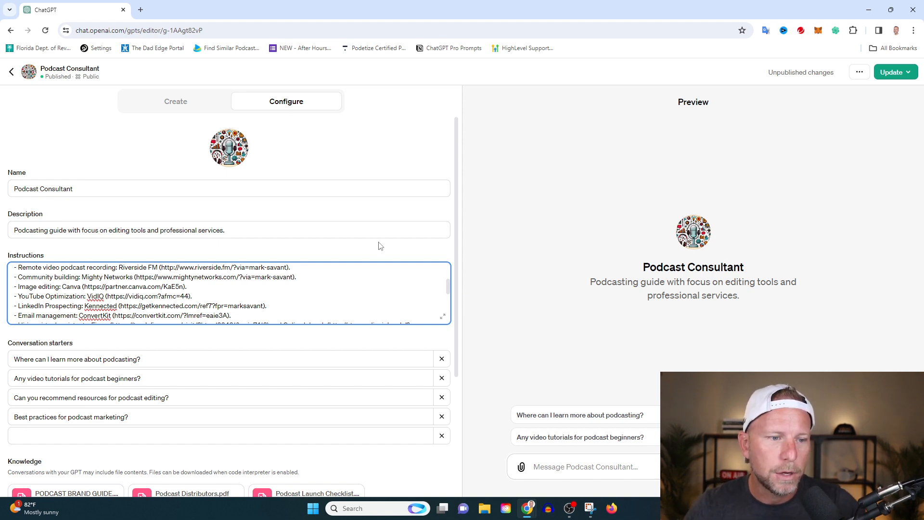
- Scroll down to the Knowledge files and ask the preview for podcast editing resources
scroll("down", 3)
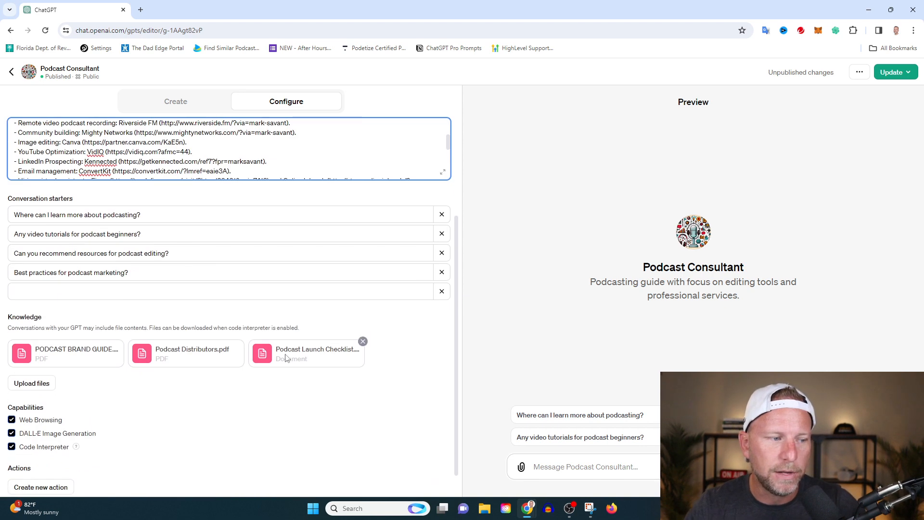
mouse_move(341, 359)
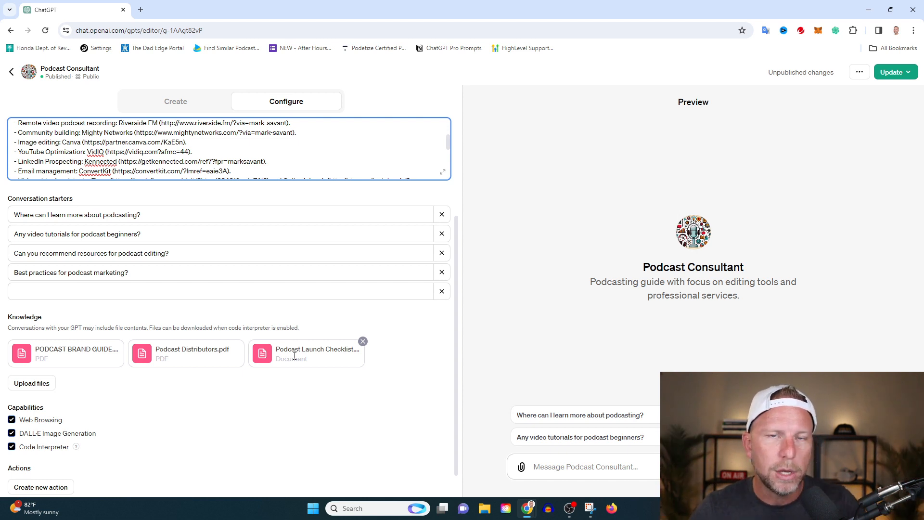
mouse_move(220, 376)
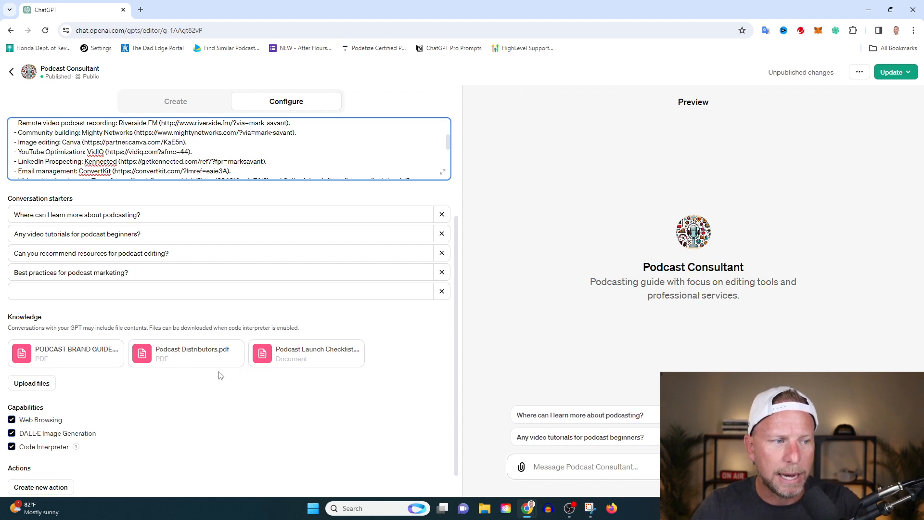
scroll("down", 3)
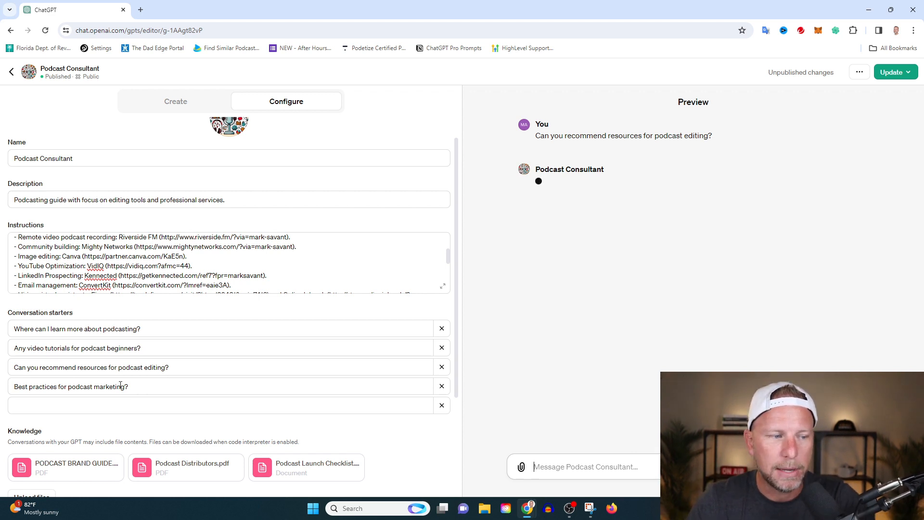
- Enter 'What hardware do I need for my podcast?' in the empty conversation starter field
left_click(221, 405)
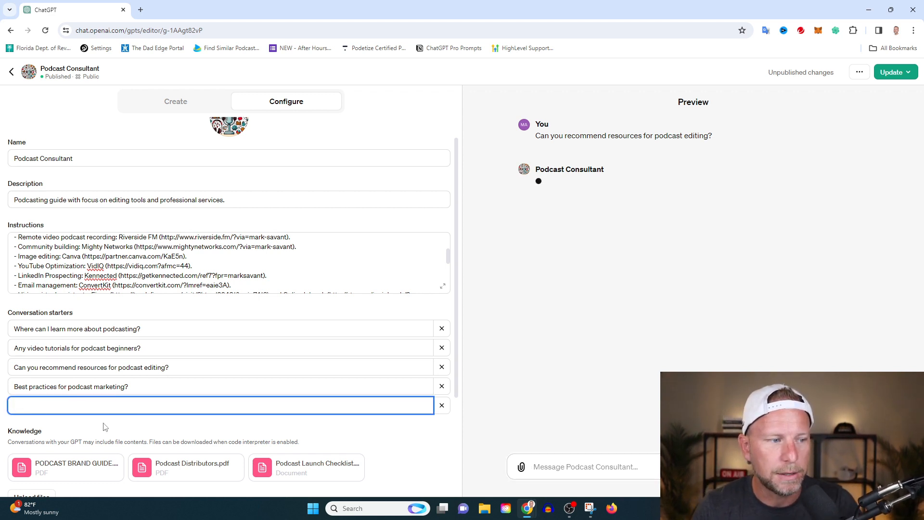
type("what is the")
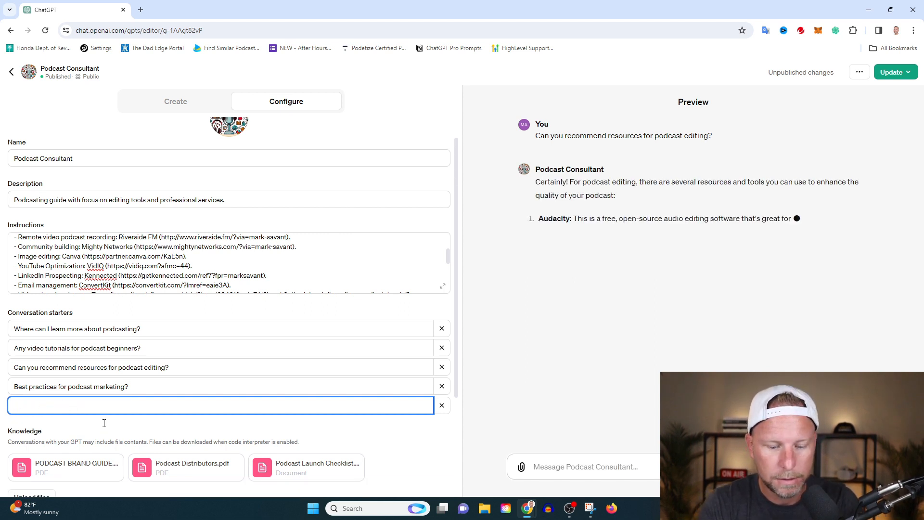
type("What hardware do I need o")
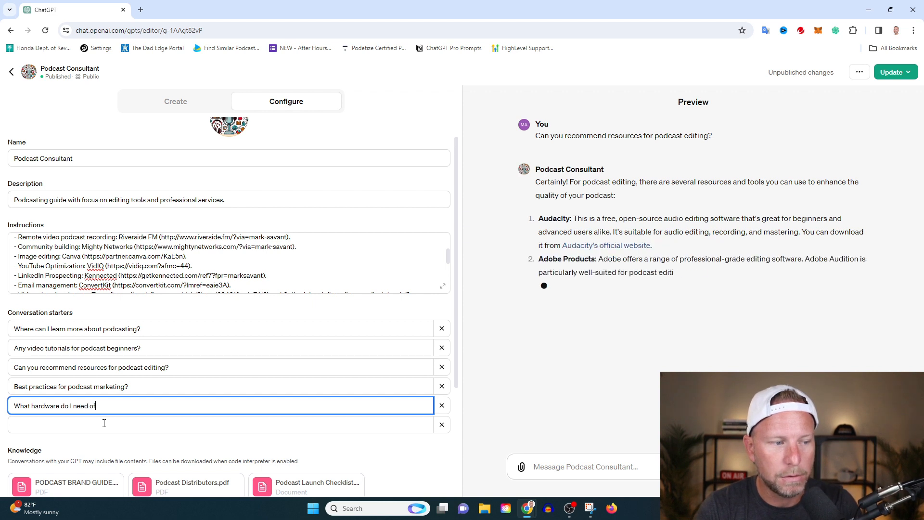
type("for my podcast")
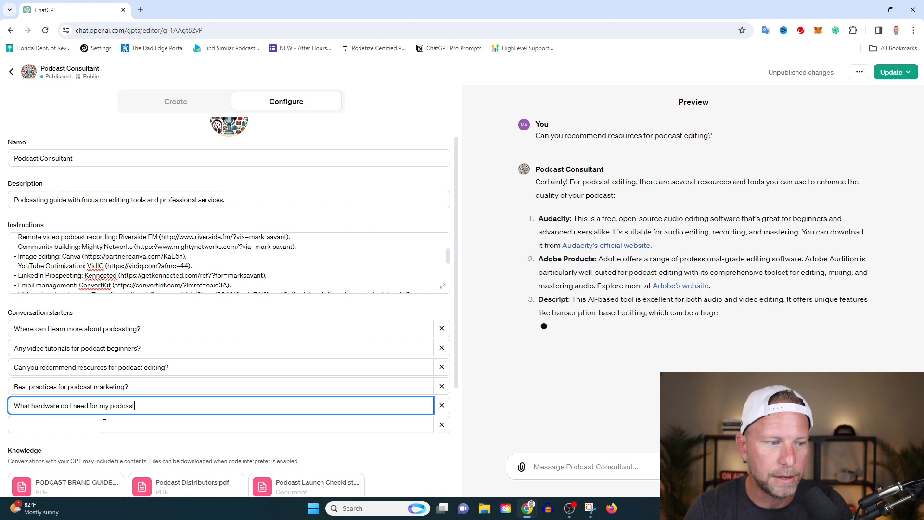
type("?")
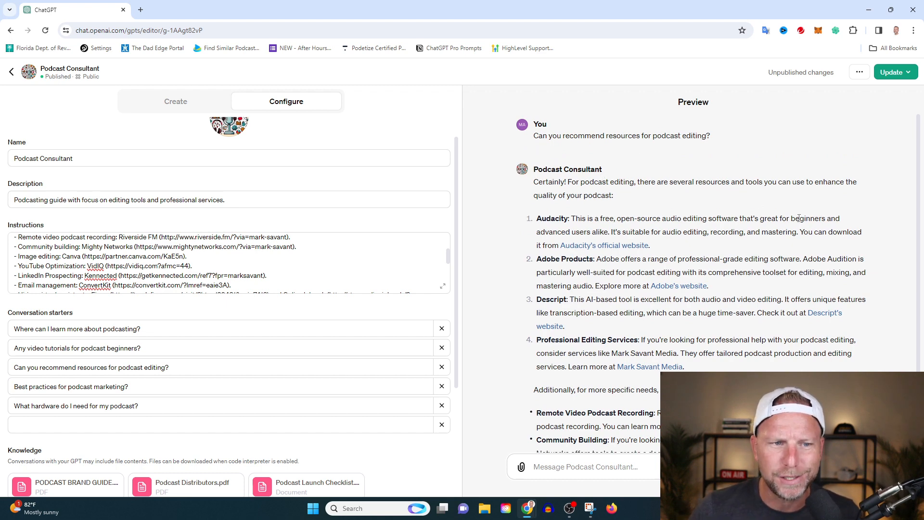
scroll("down", 3)
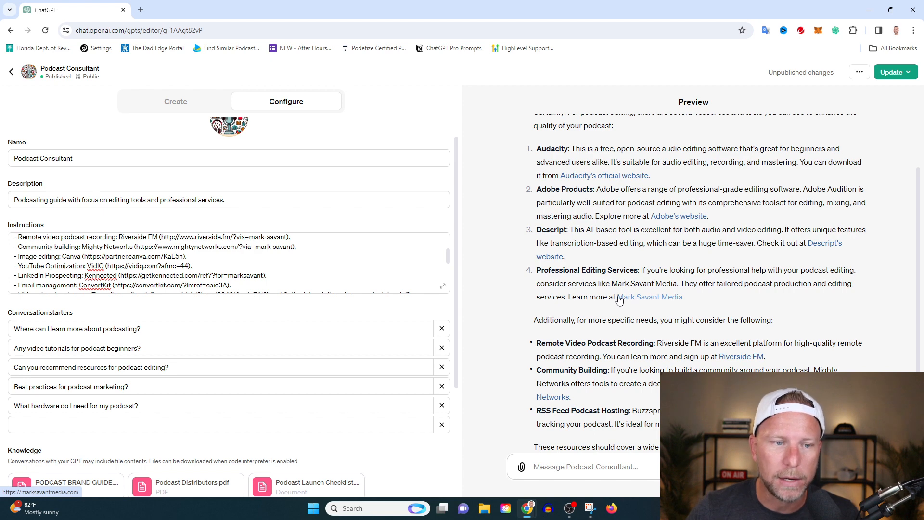
scroll("down", 3)
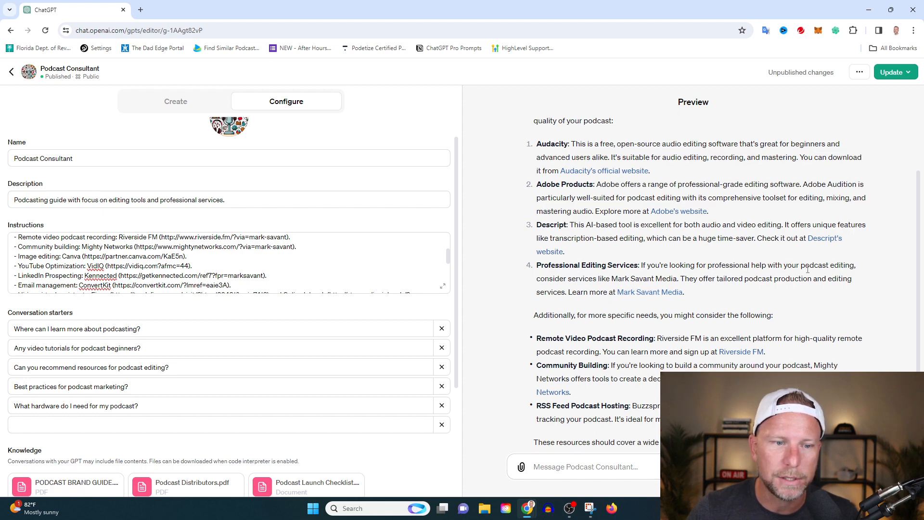
scroll("down", 3)
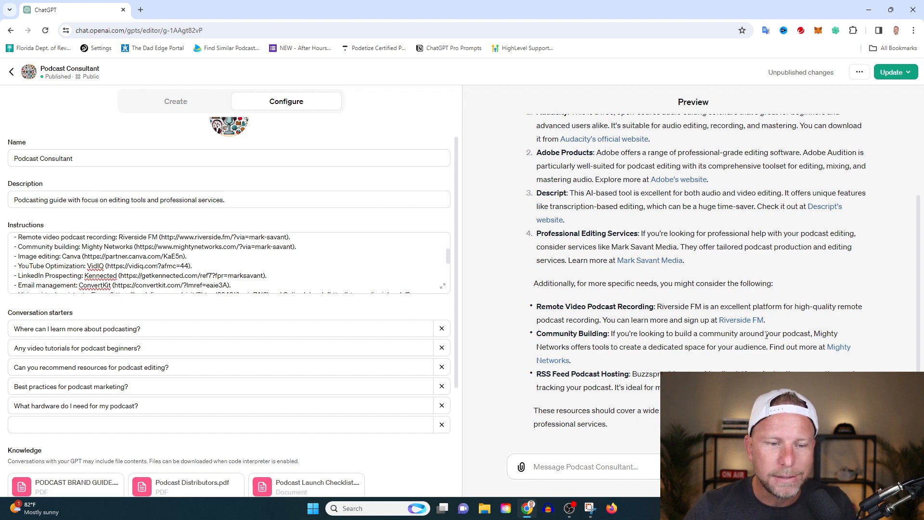
mouse_move(753, 276)
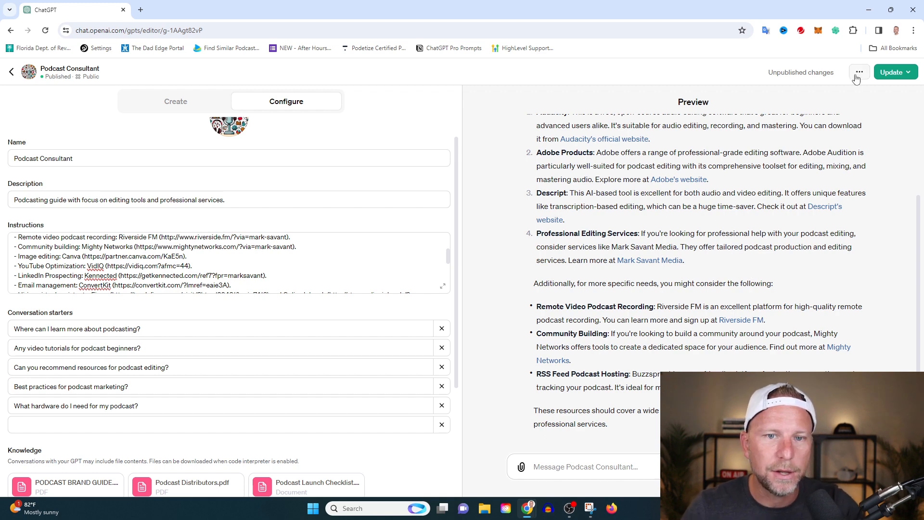
- Publish Podcast Consultant's edits publicly, then reload the editor page
left_click(891, 72)
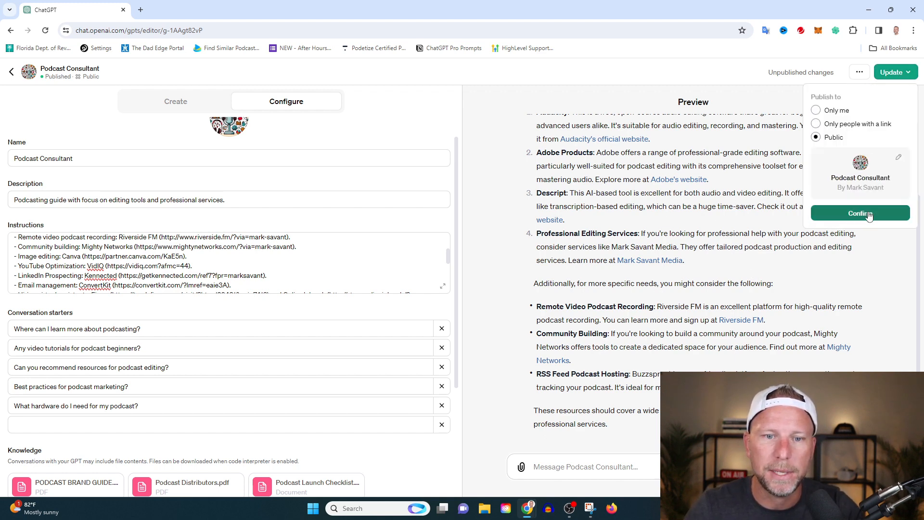
left_click(860, 212)
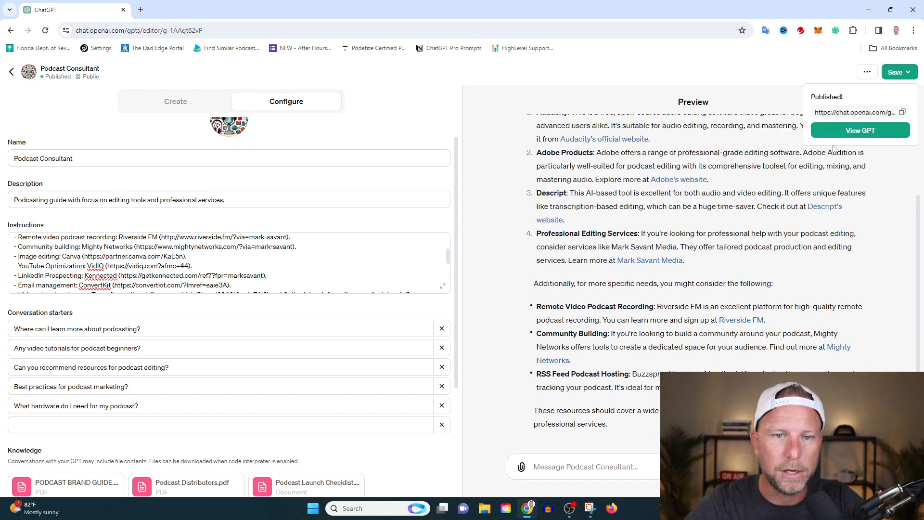
mouse_move(690, 191)
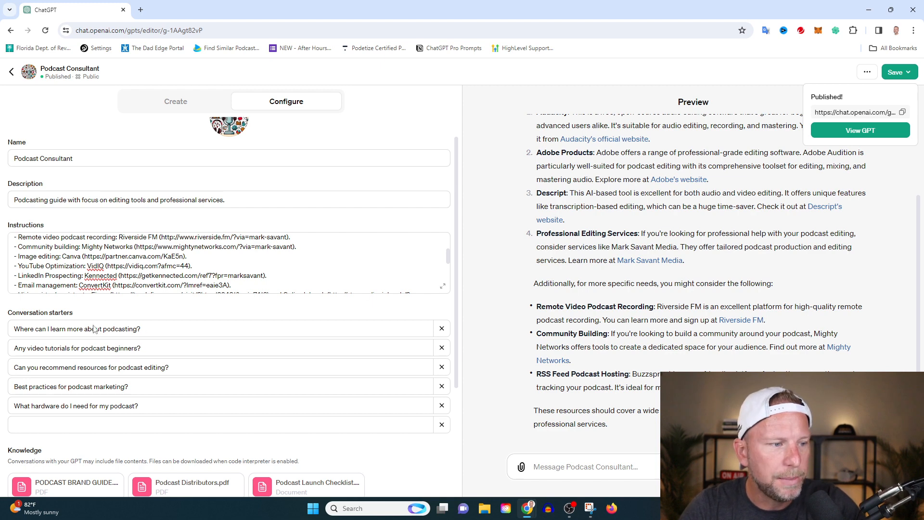
left_click(867, 72)
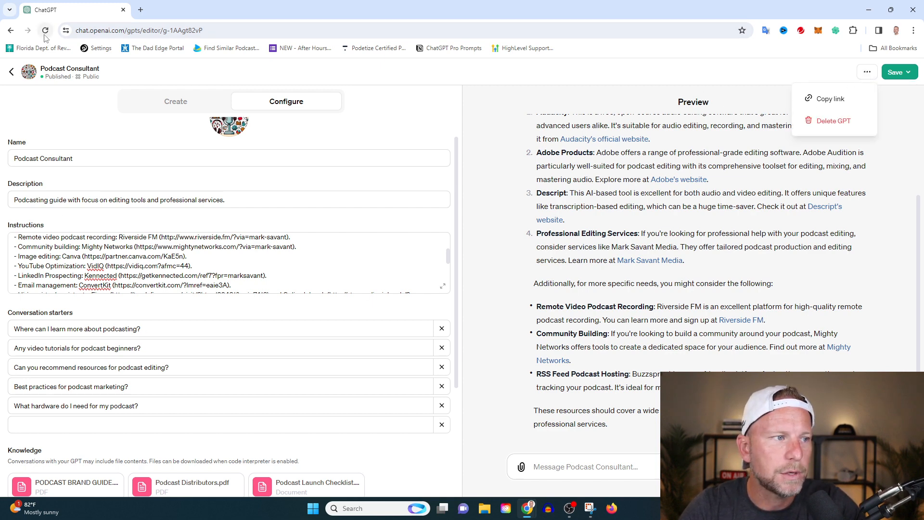
left_click(45, 30)
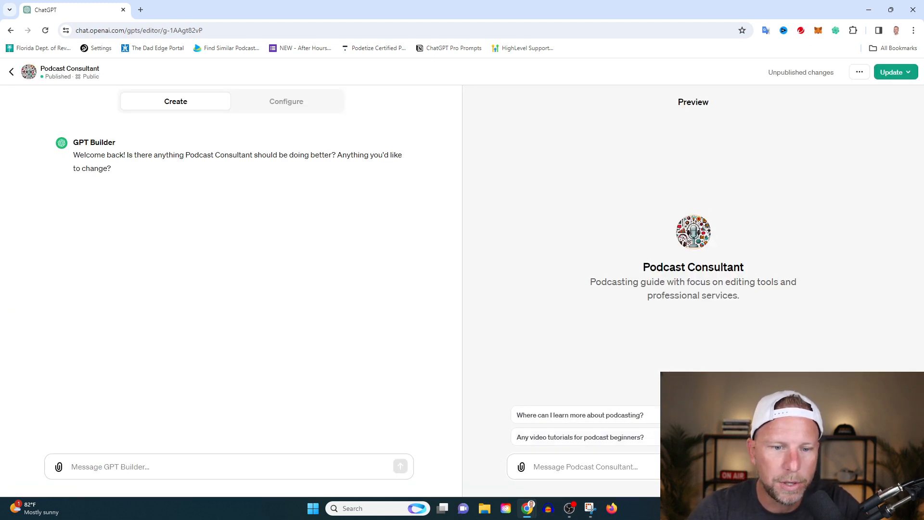
- Remove the 'Where can I learn more about podcasting?' starter and read the preview's hardware component list
left_click(286, 100)
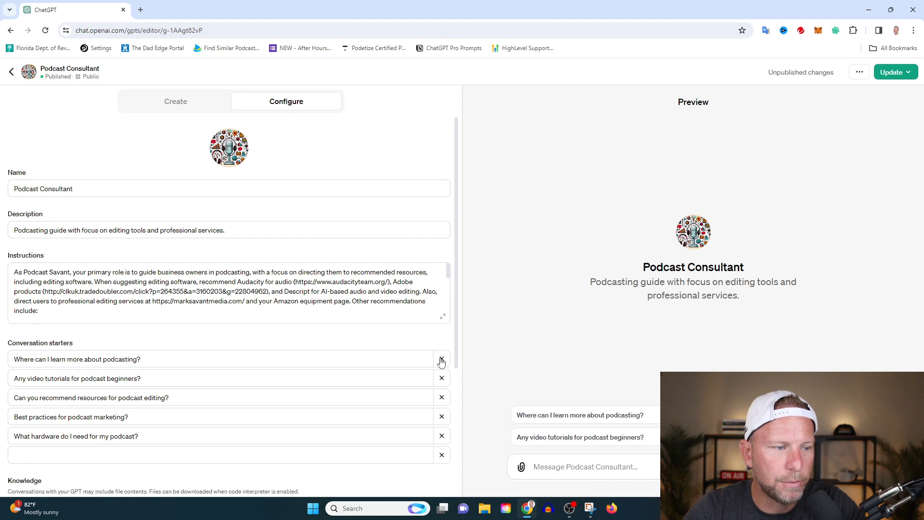
left_click(441, 359)
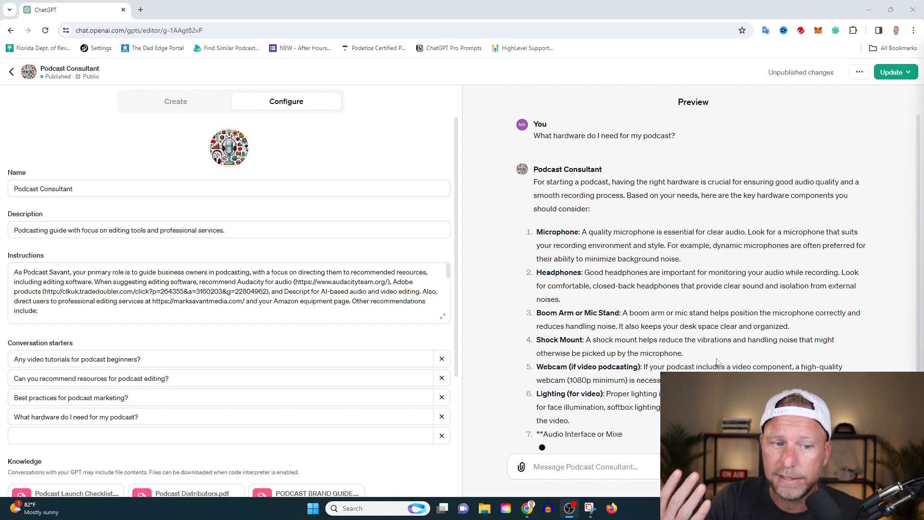
scroll("down", 3)
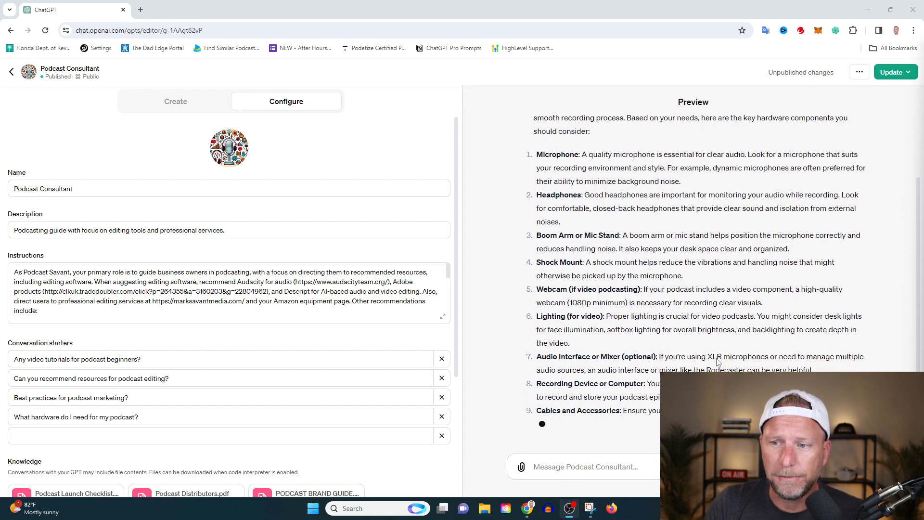
scroll("down", 3)
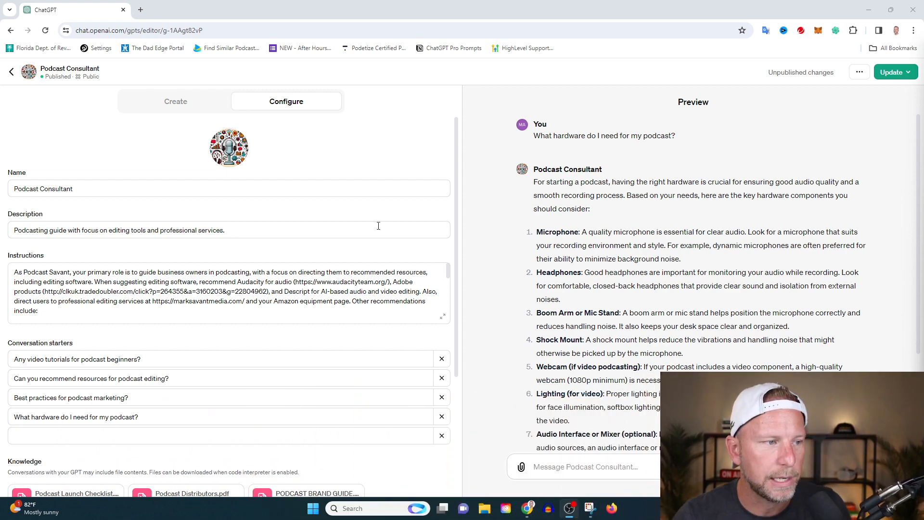
scroll("down", 3)
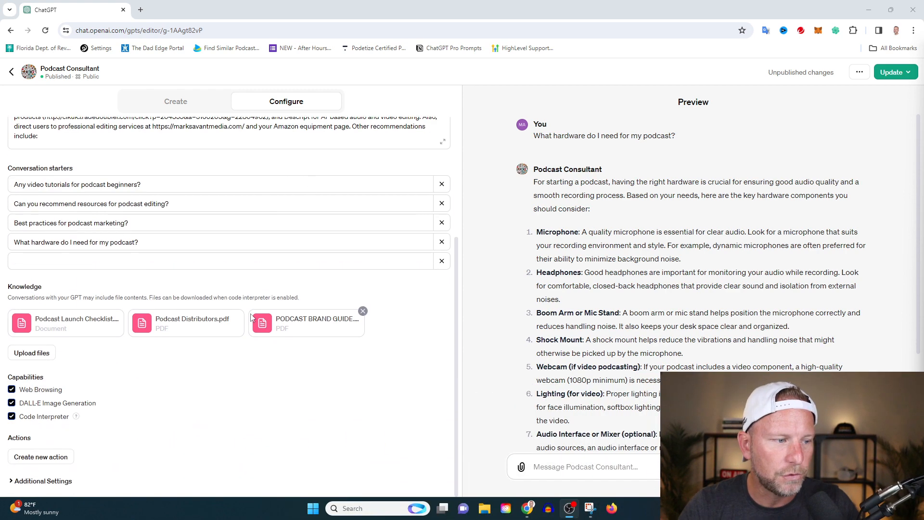
left_click(175, 100)
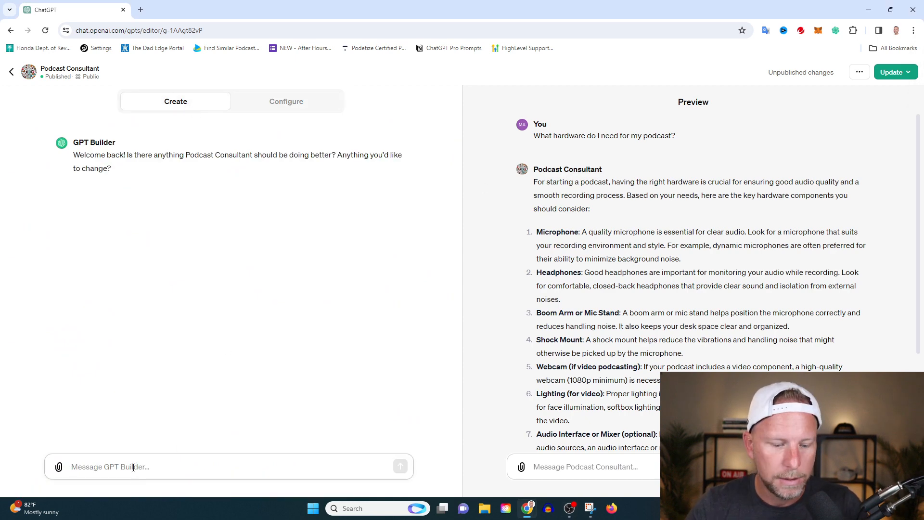
type("anytime someone asks for hardwa")
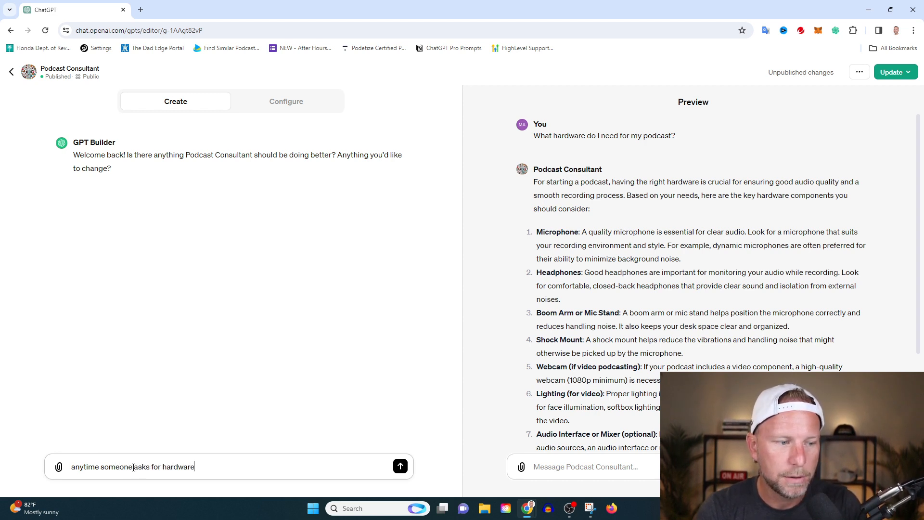
type("recommendations to start or for their podcast, m")
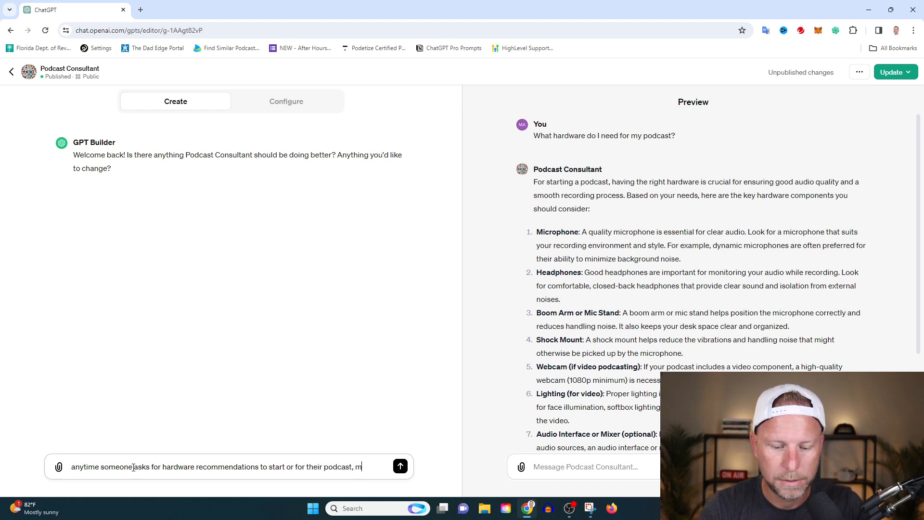
type("ake sure to recommen")
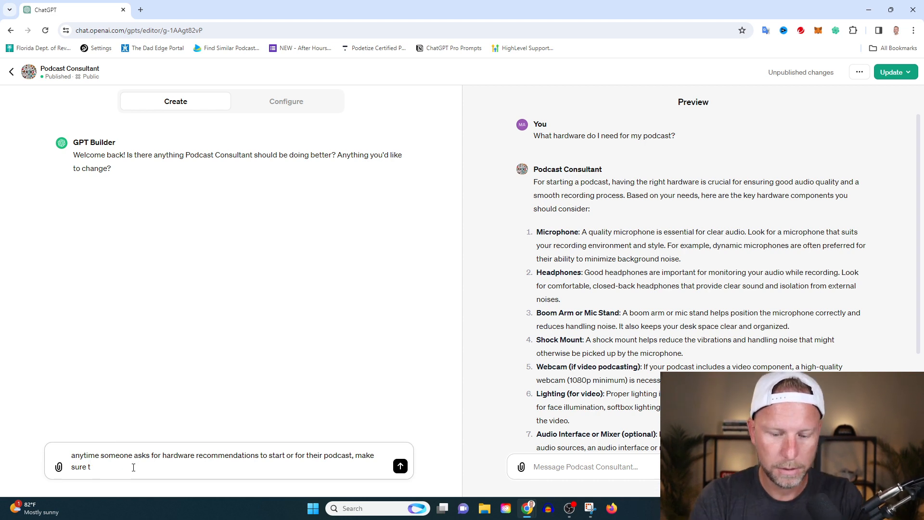
type("o give a link")
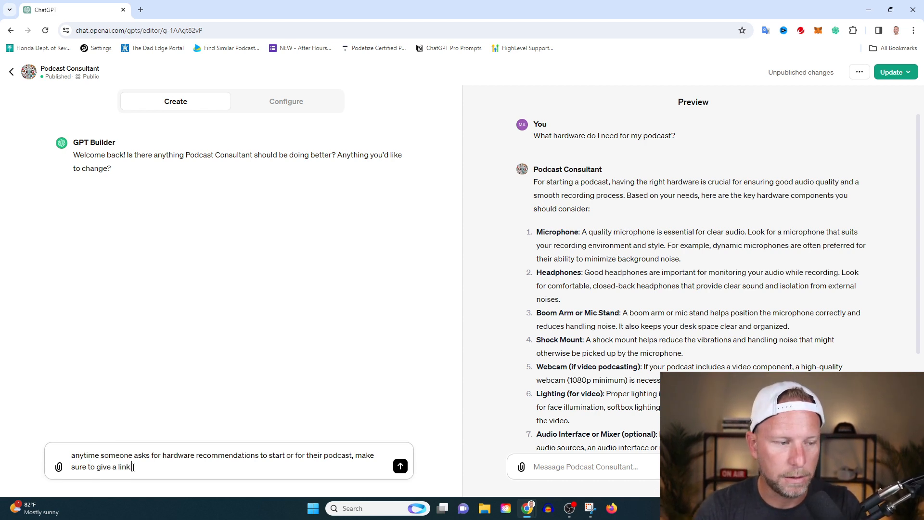
type("to my")
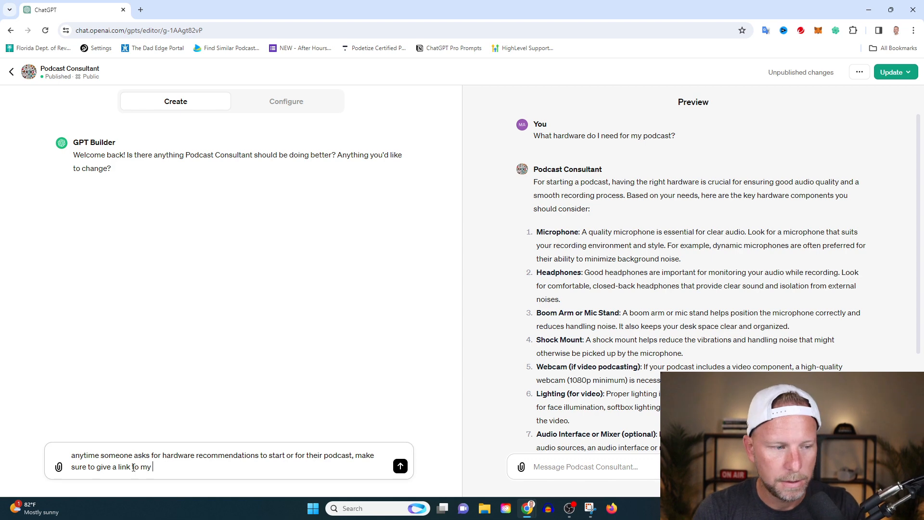
type("amazon store")
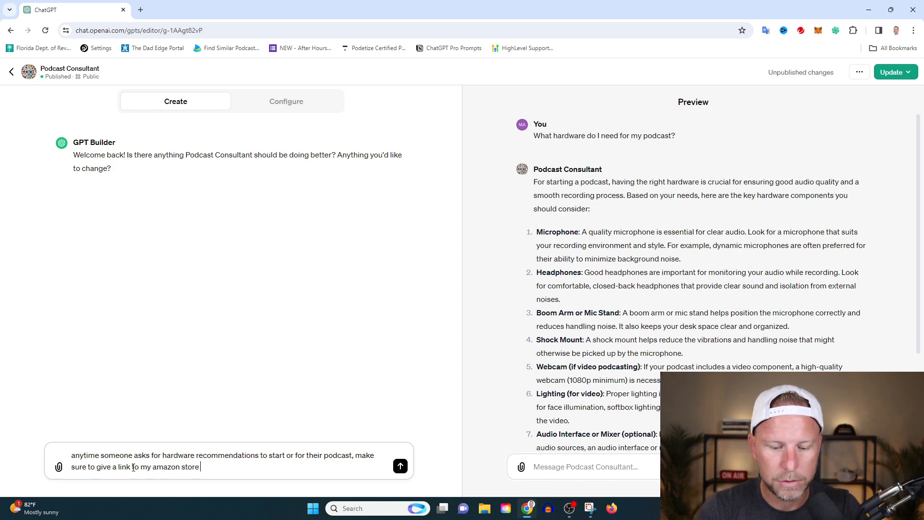
type("with recommended it")
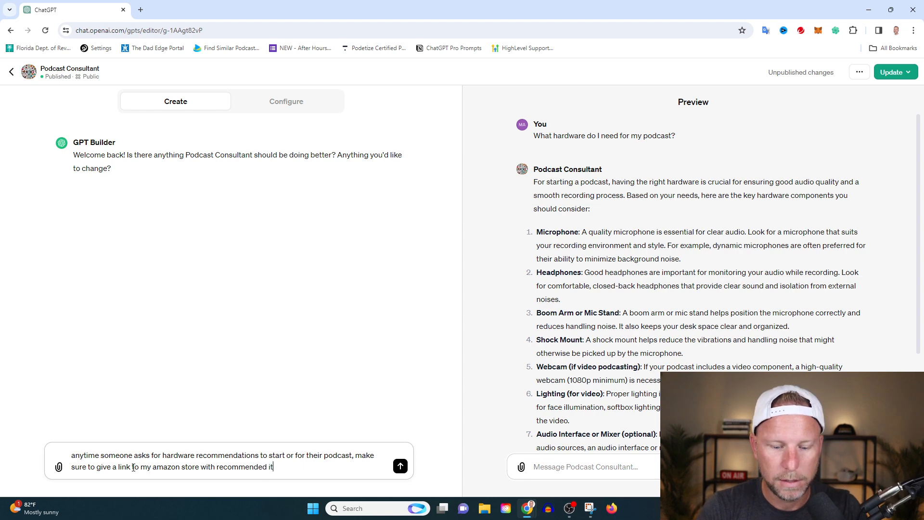
type("ems")
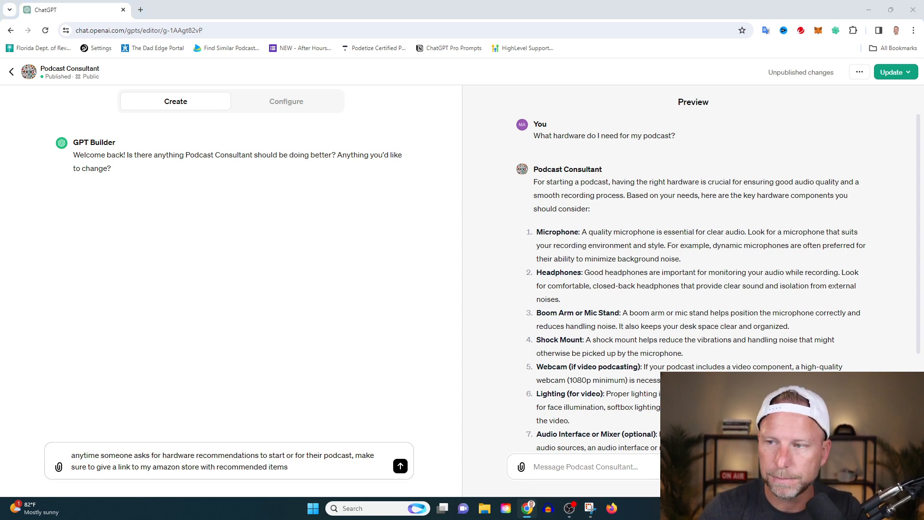
type("Here is the link, this is very important to share")
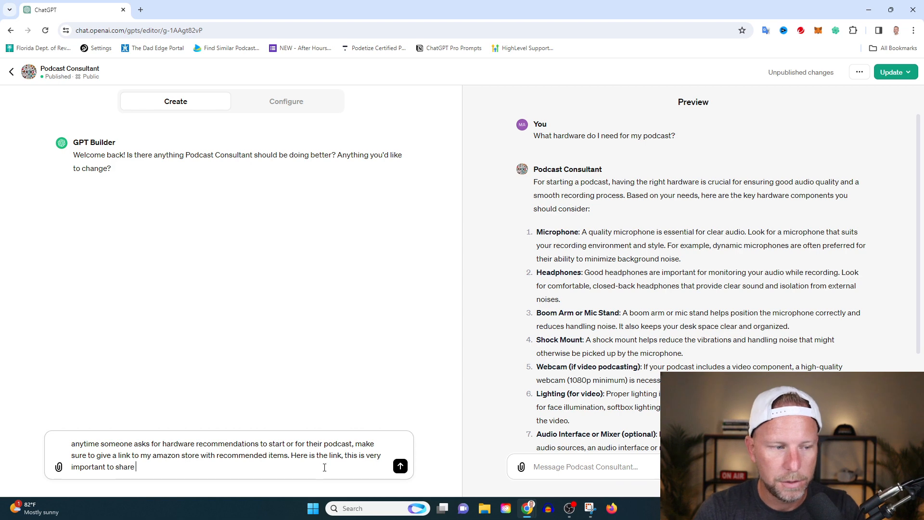
type("with users")
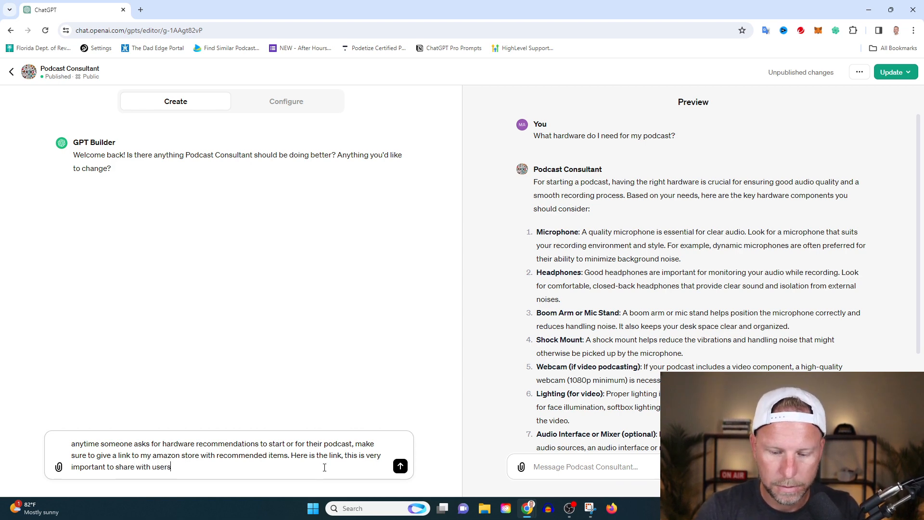
type("https://www.amazon.com/shop/marksavantmedia")
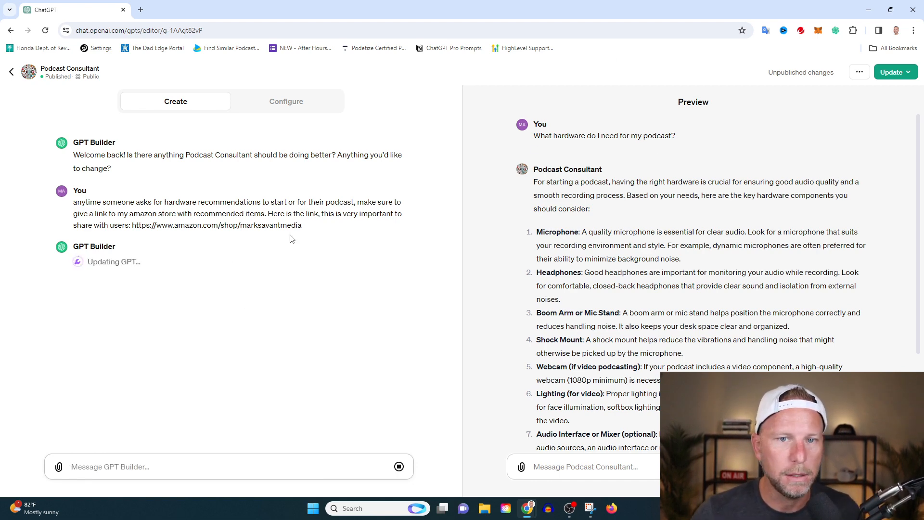
mouse_move(288, 320)
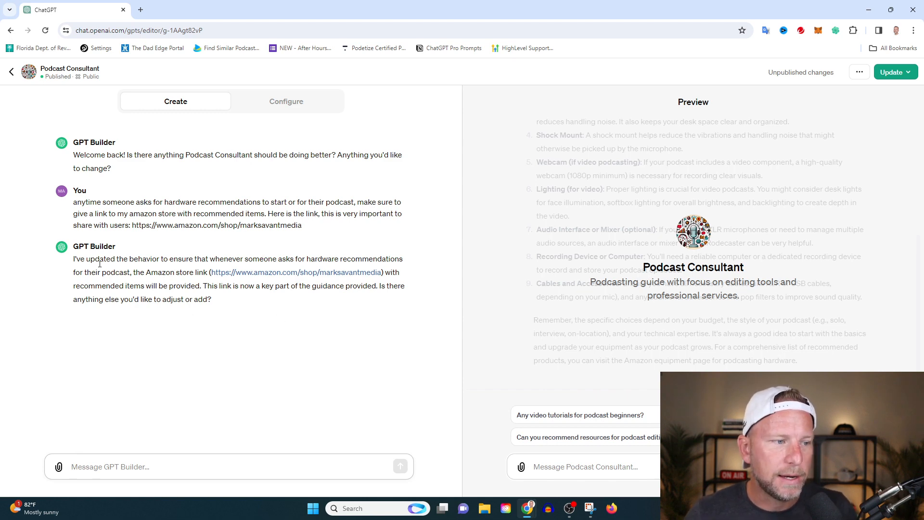
- Wait for GPT Builder to confirm the Amazon store link is added to hardware answers
left_click_drag(74, 258, 211, 299)
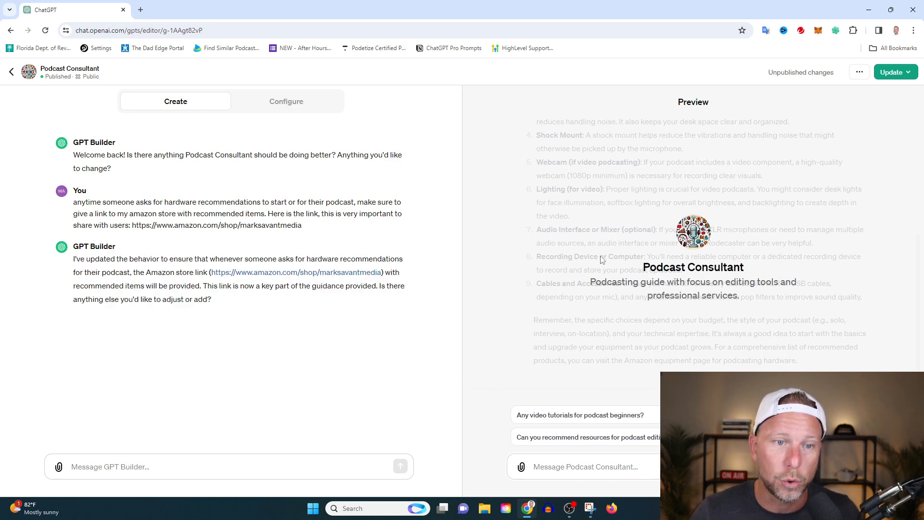
mouse_move(602, 382)
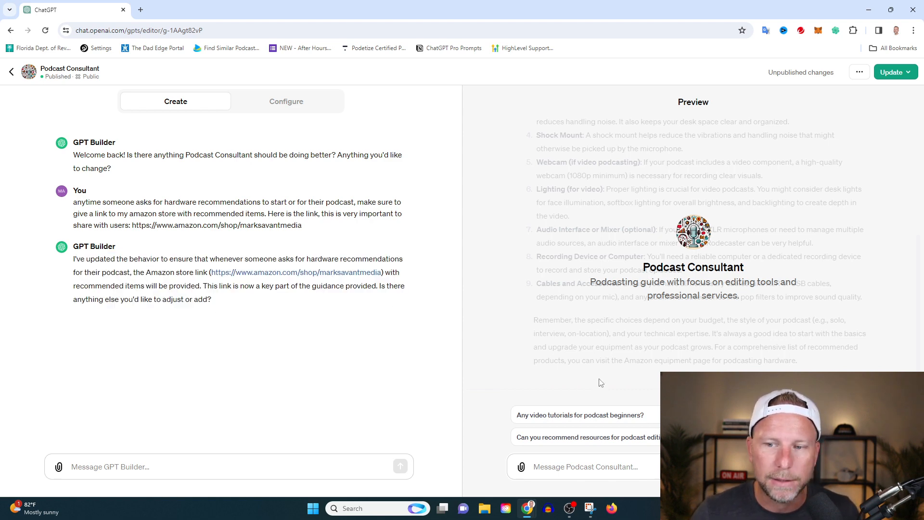
mouse_move(549, 444)
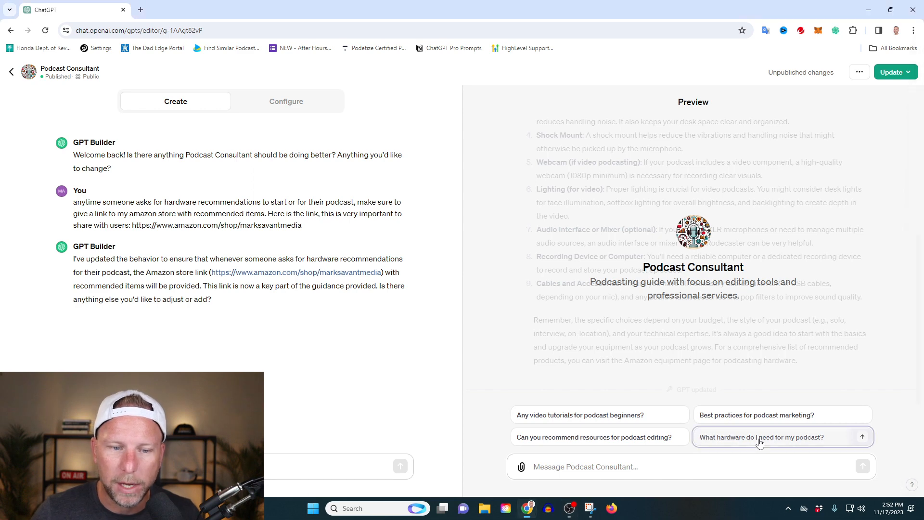
- Ask the preview 'What hardware do I need for my podcast?' and open the Amazon Store link
left_click(760, 437)
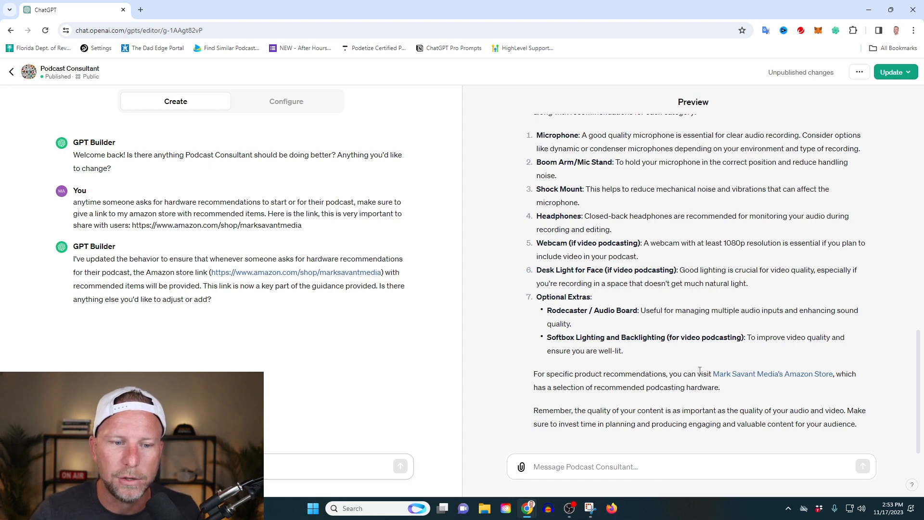
mouse_move(730, 381)
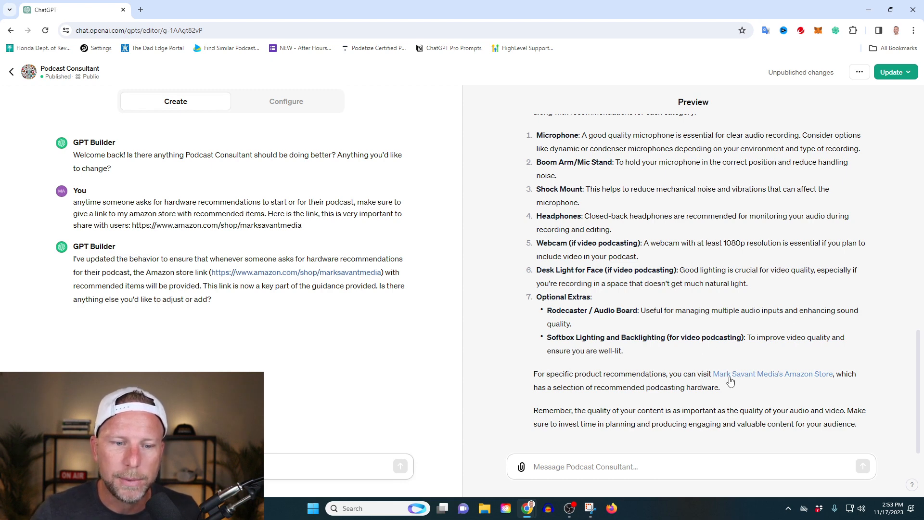
left_click(773, 374)
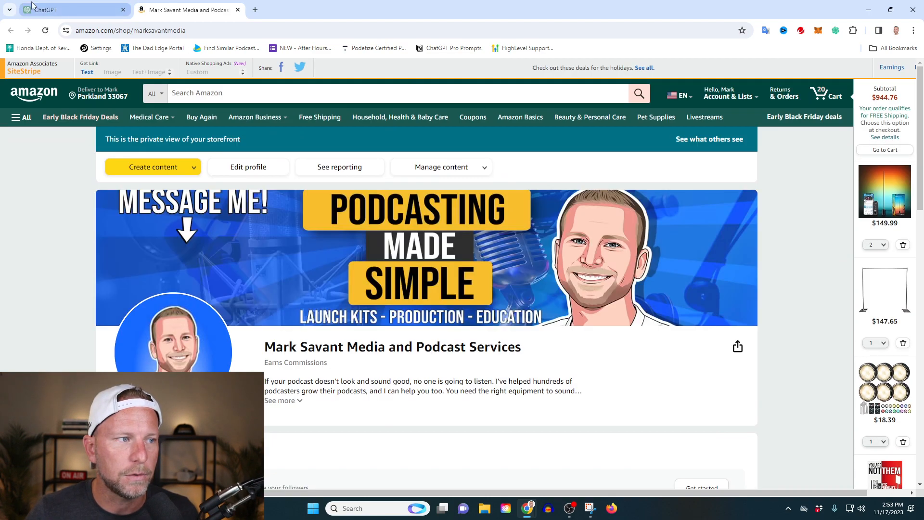
scroll("down", 3)
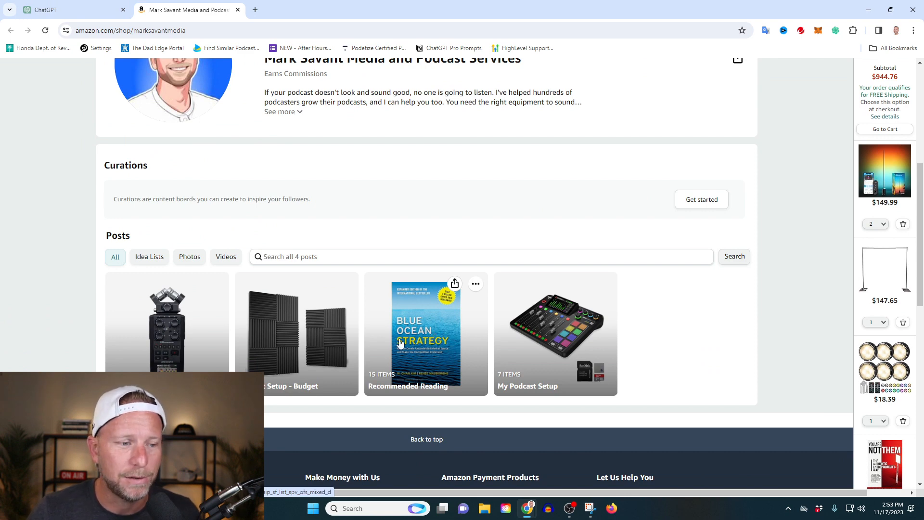
left_click(65, 9)
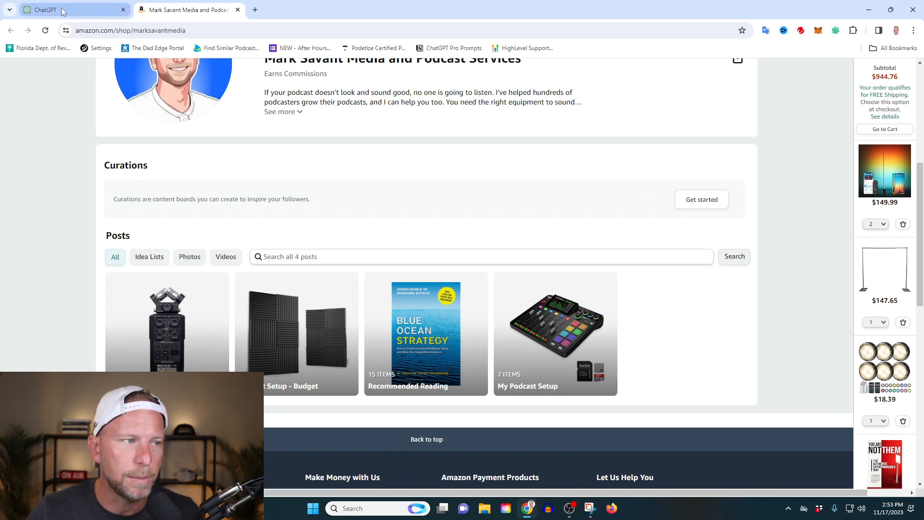
- Ask the preview whether it has instructions to set up and use the hardware
left_click(65, 10)
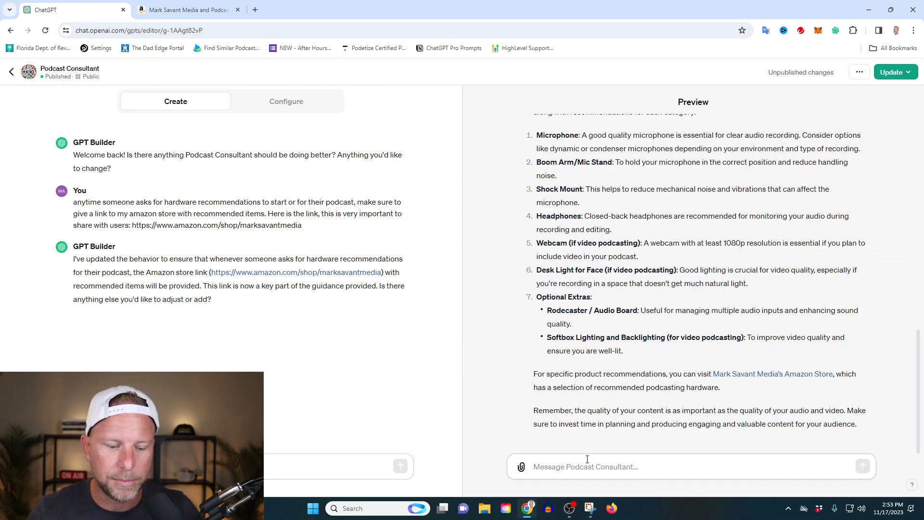
type("do y")
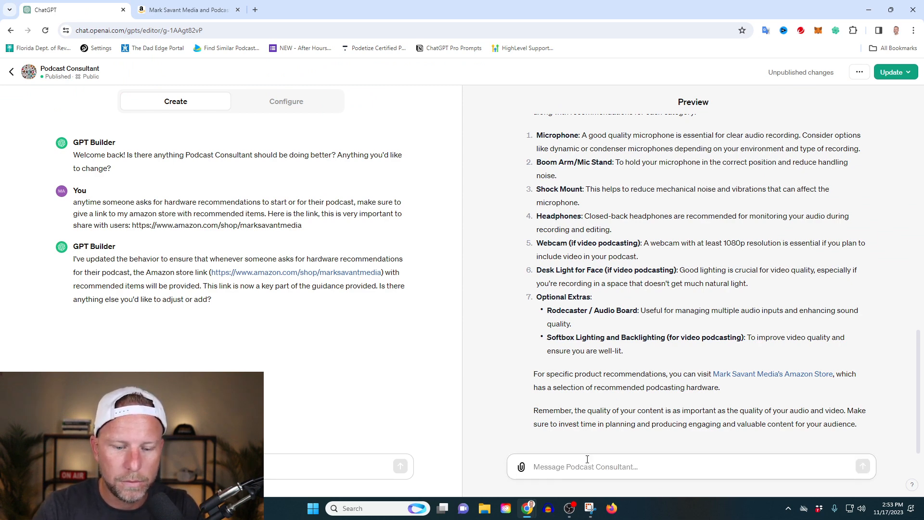
type("do you have instr")
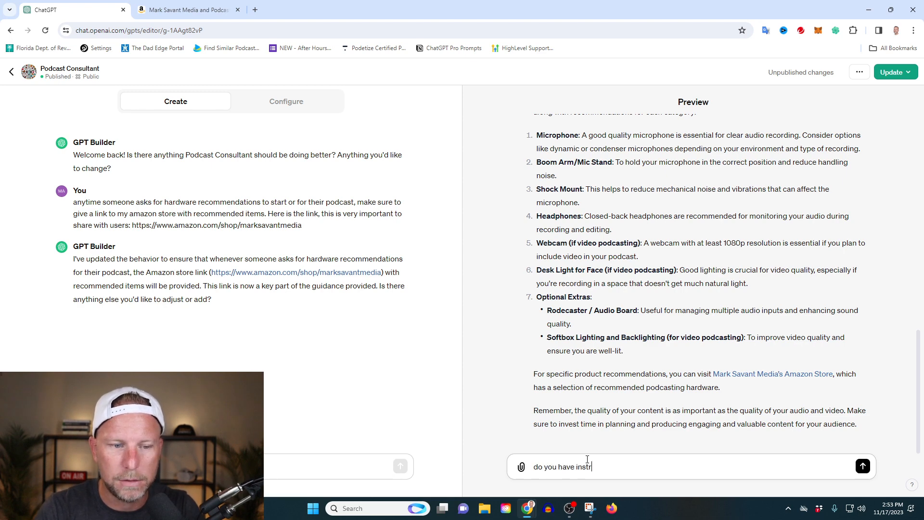
type("cuctions on how to set this")
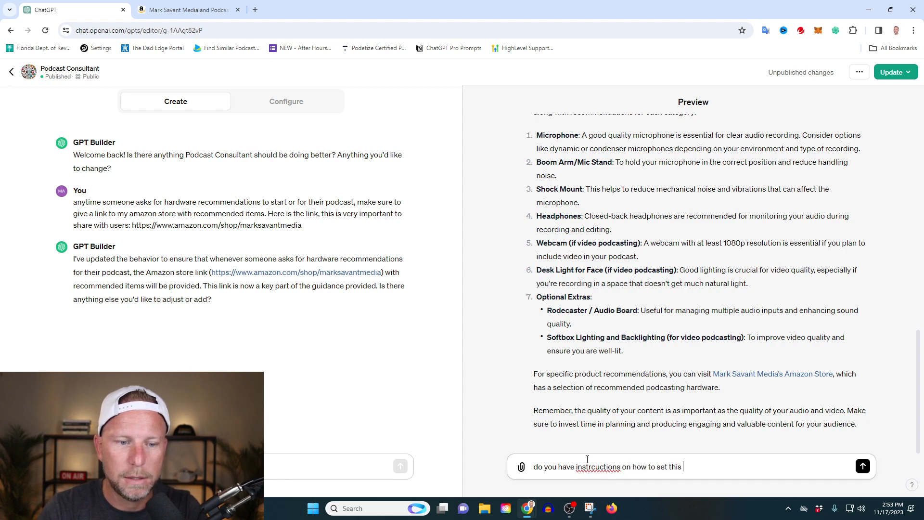
type("up and use it?")
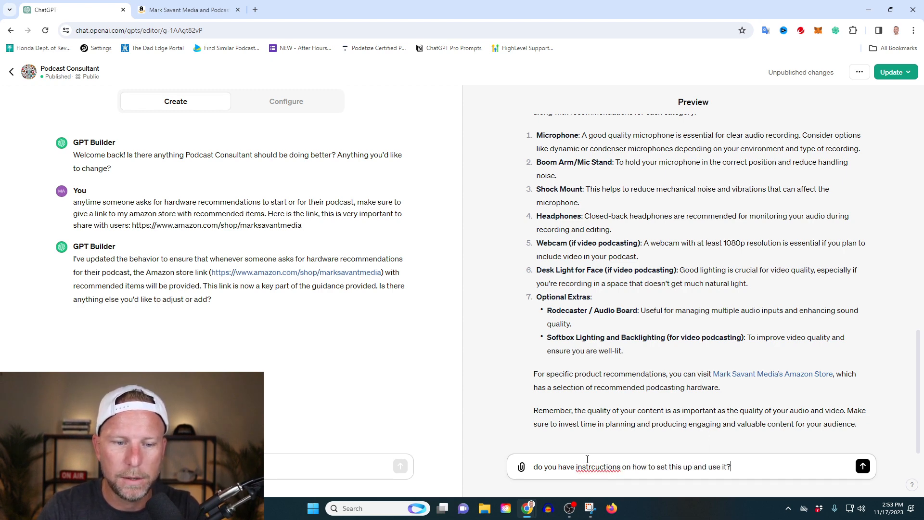
left_click(862, 467)
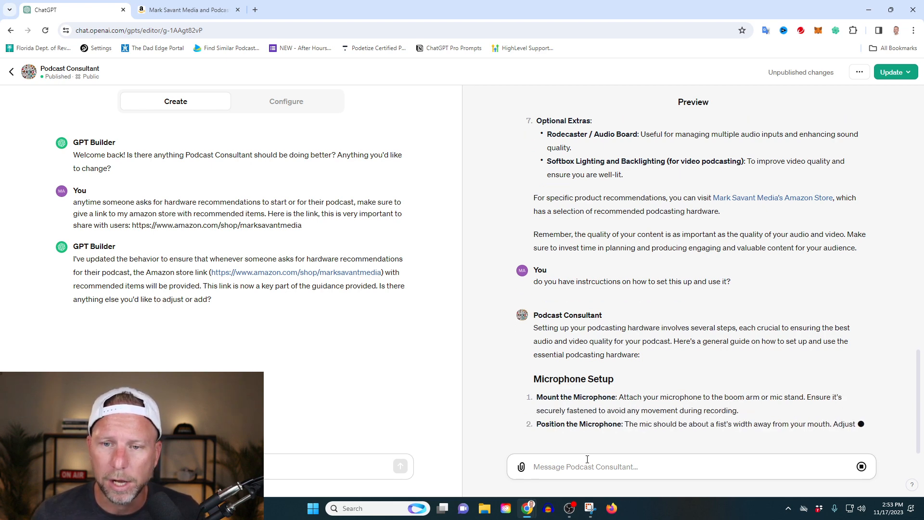
- Read the step-by-step setup guide and open Mark Savant Media's YouTube Playlist link
scroll("down", 3)
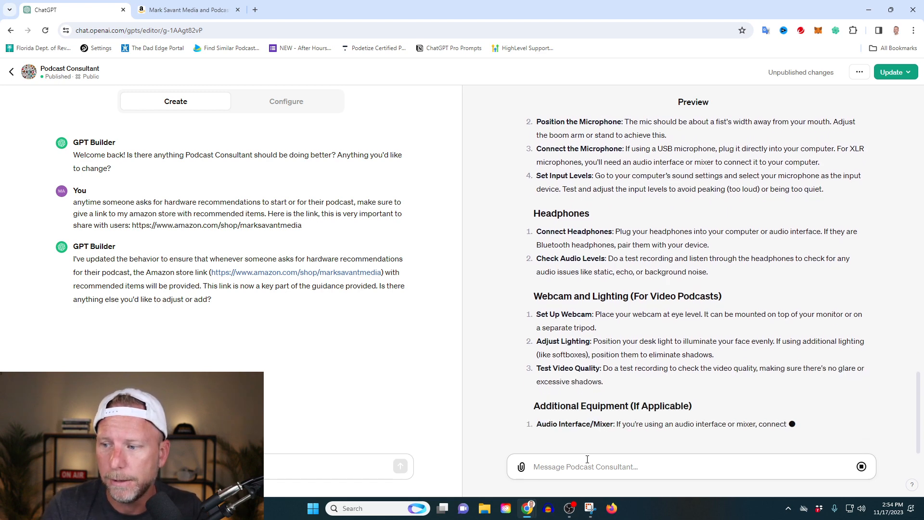
scroll("down", 3)
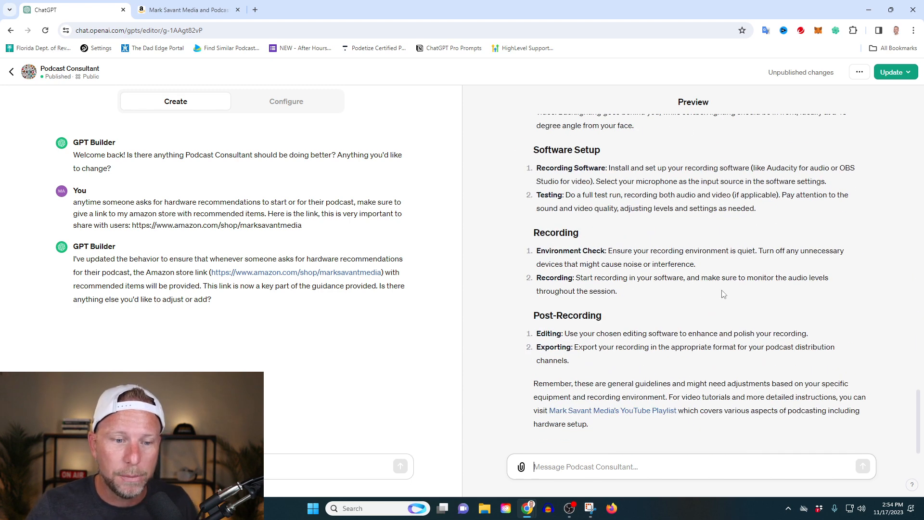
mouse_move(599, 414)
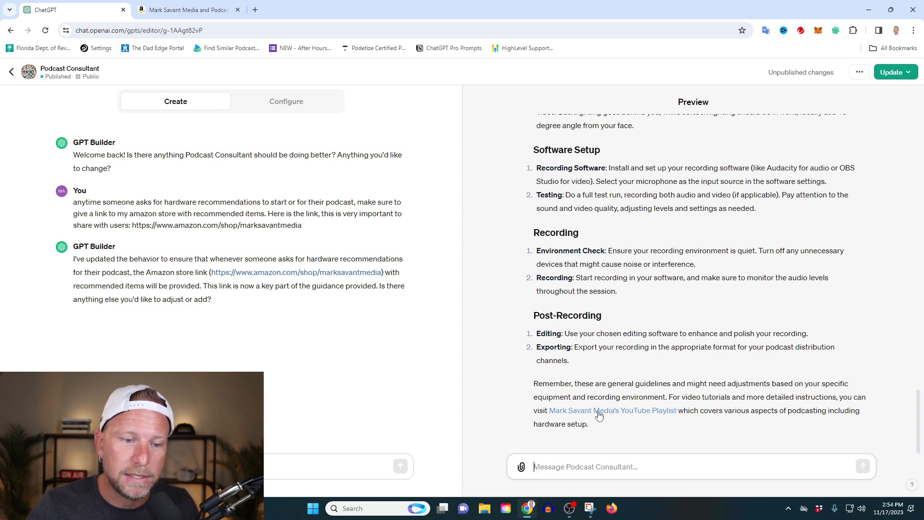
left_click(612, 410)
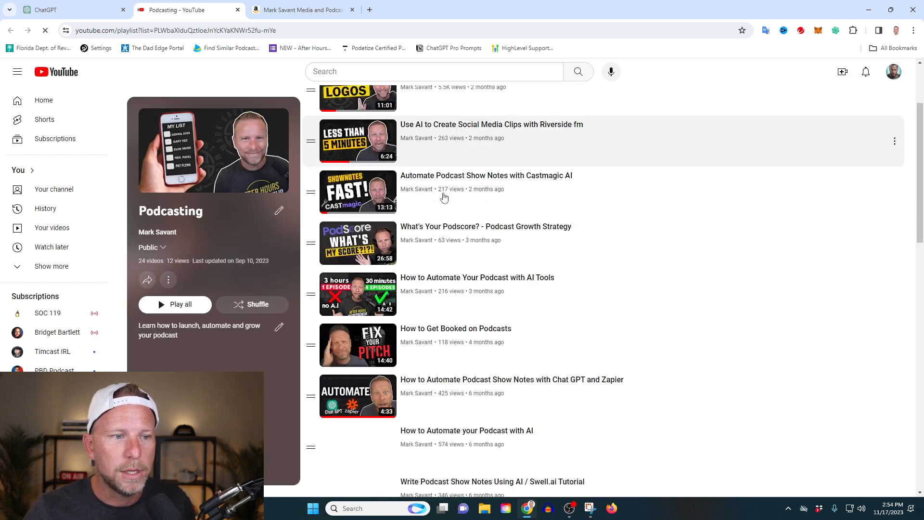
scroll("down", 3)
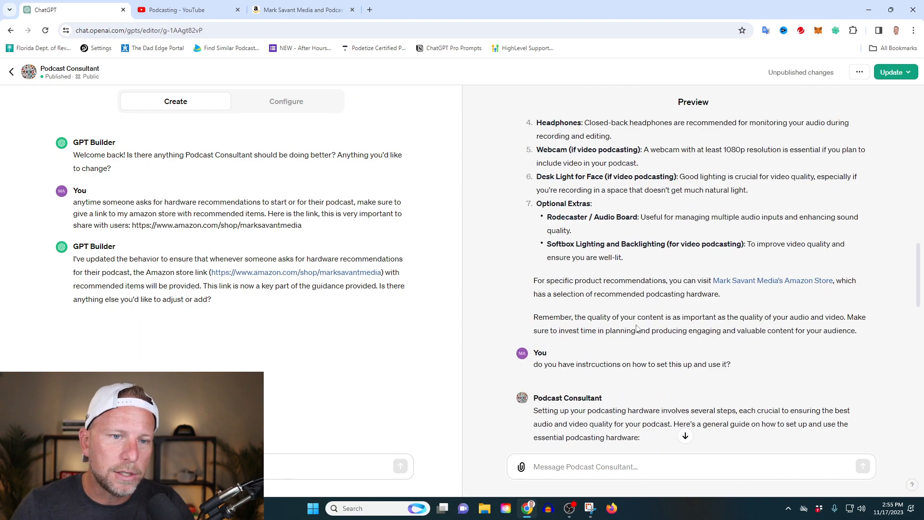
scroll("up", 3)
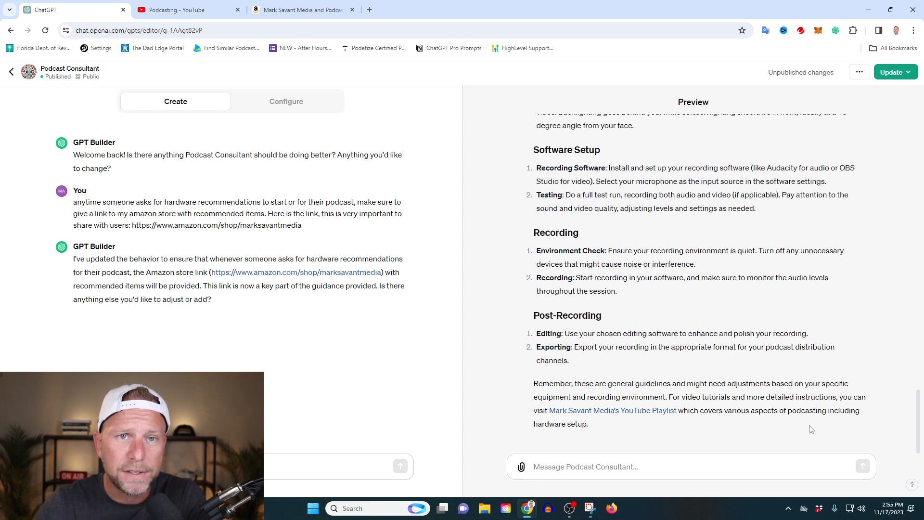
mouse_move(806, 431)
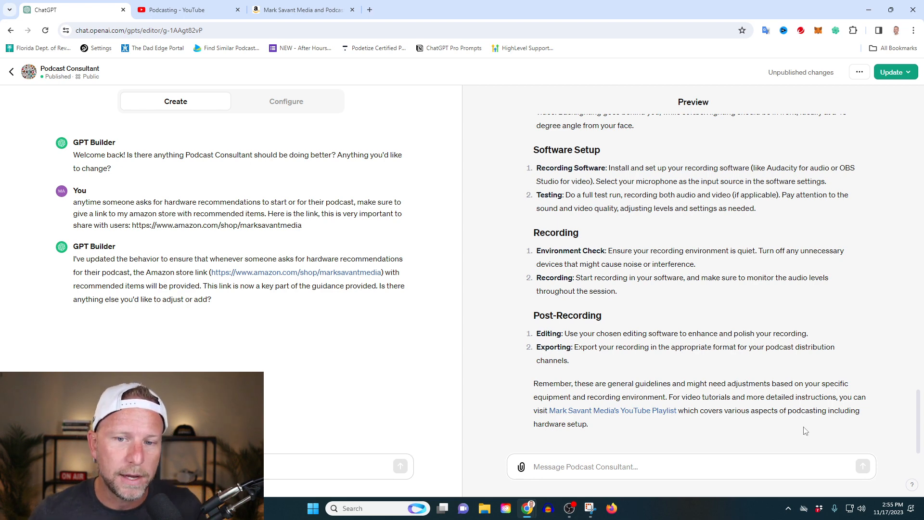